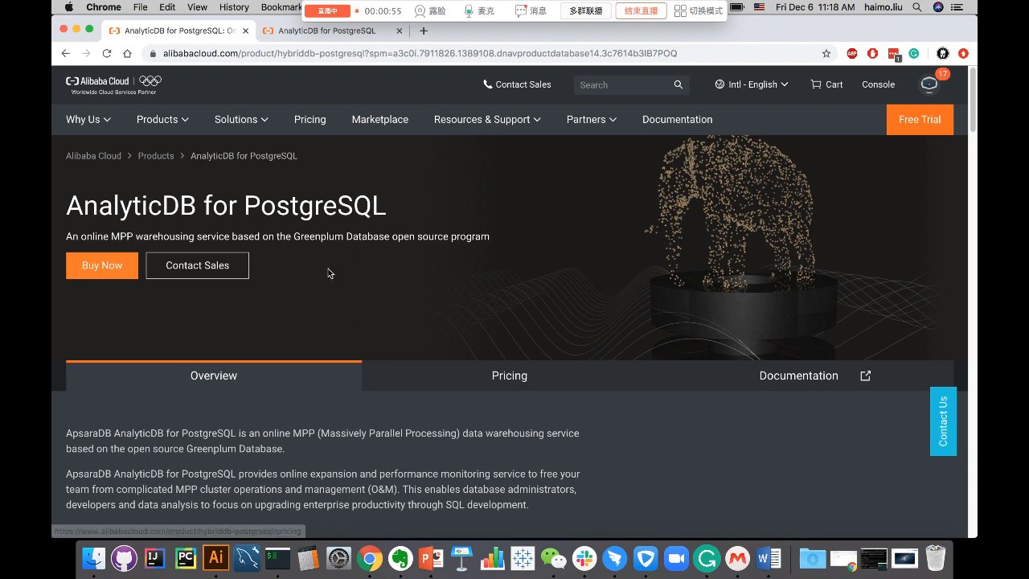
- Go from the AnalyticDB for PostgreSQL product page to the console home and show the products menu
{"action": "left_click", "coordinate": [878, 83]}
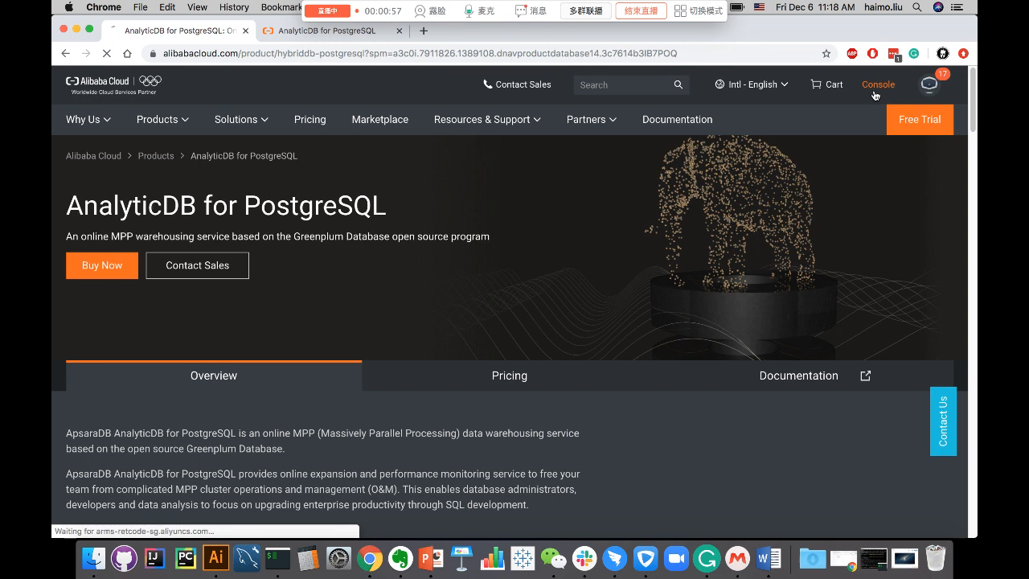
{"action": "left_click", "coordinate": [878, 83]}
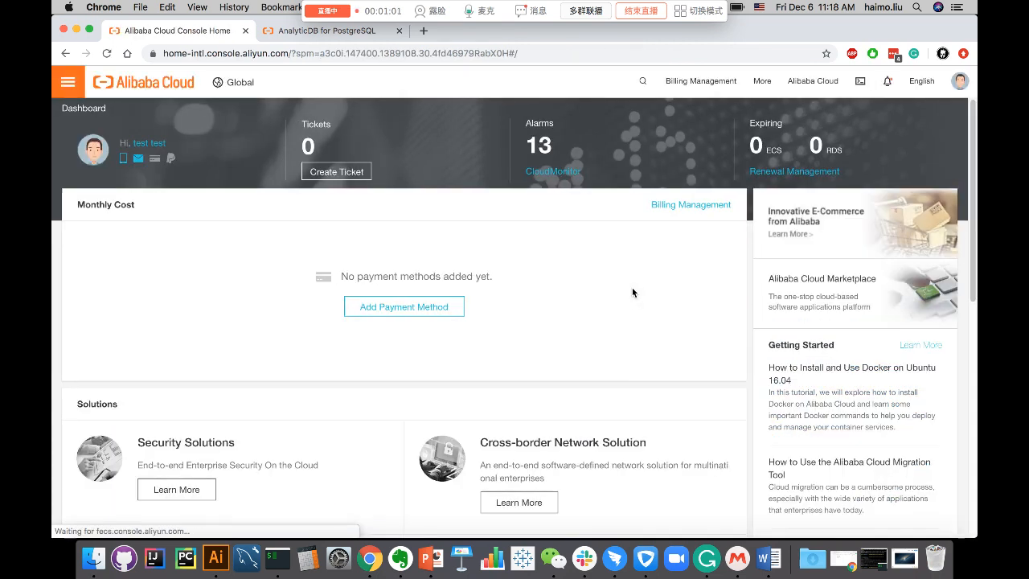
{"action": "left_click", "coordinate": [68, 80]}
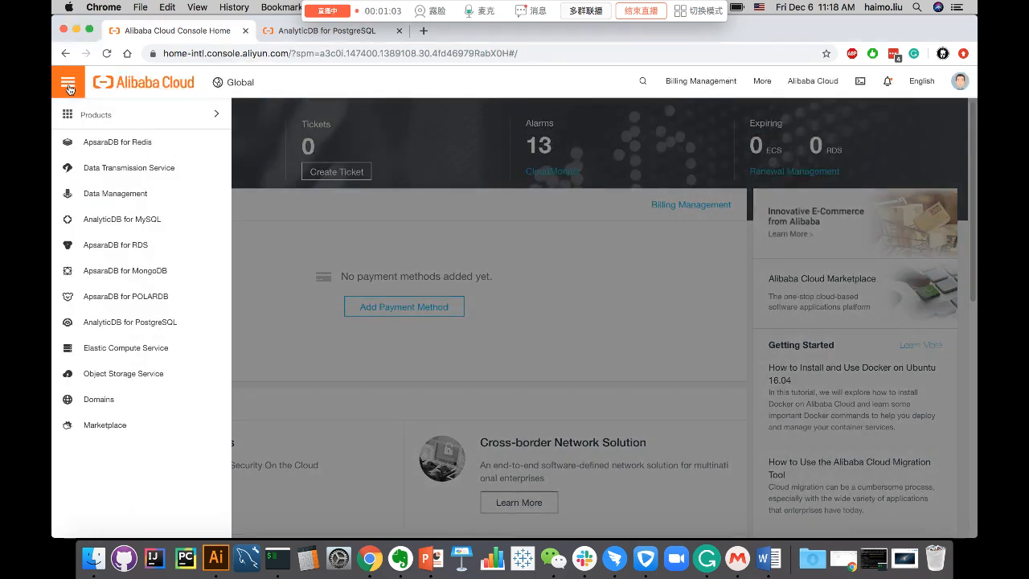
{"action": "mouse_move", "coordinate": [123, 373]}
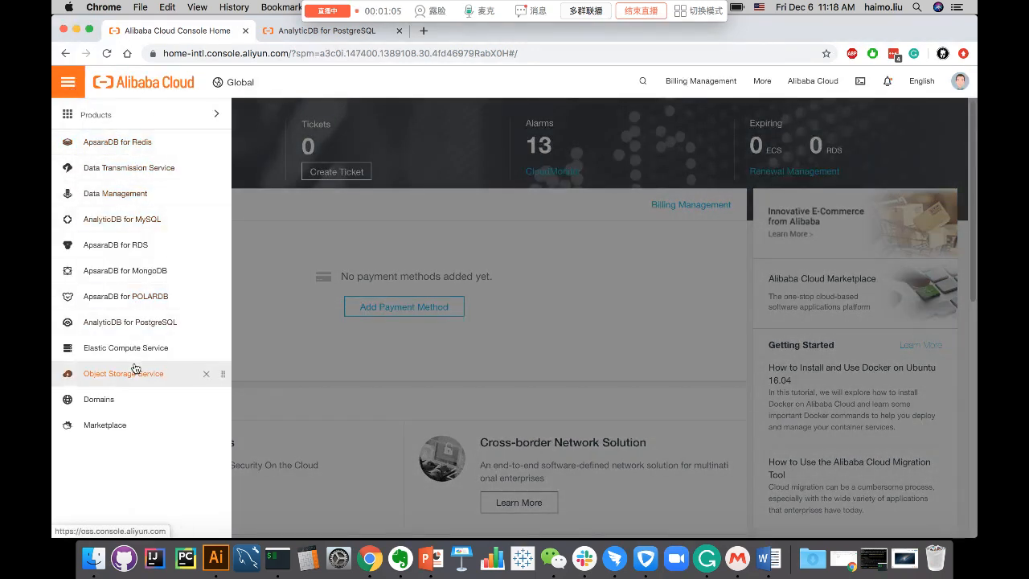
{"action": "mouse_move", "coordinate": [123, 373]}
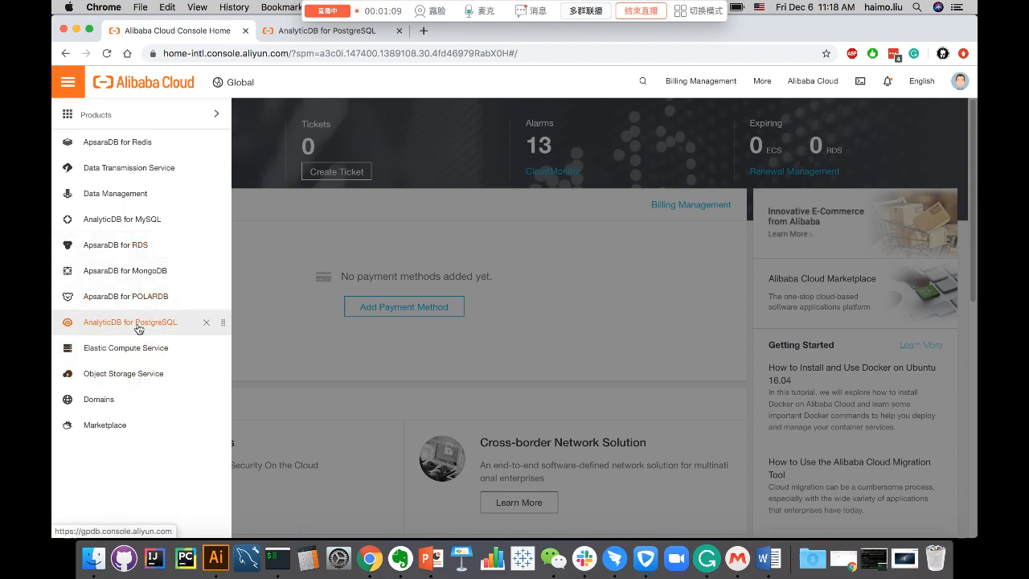
- Select AnalyticDB for PostgreSQL from the products menu and collapse its Instance List sidebar
{"action": "left_click", "coordinate": [129, 322]}
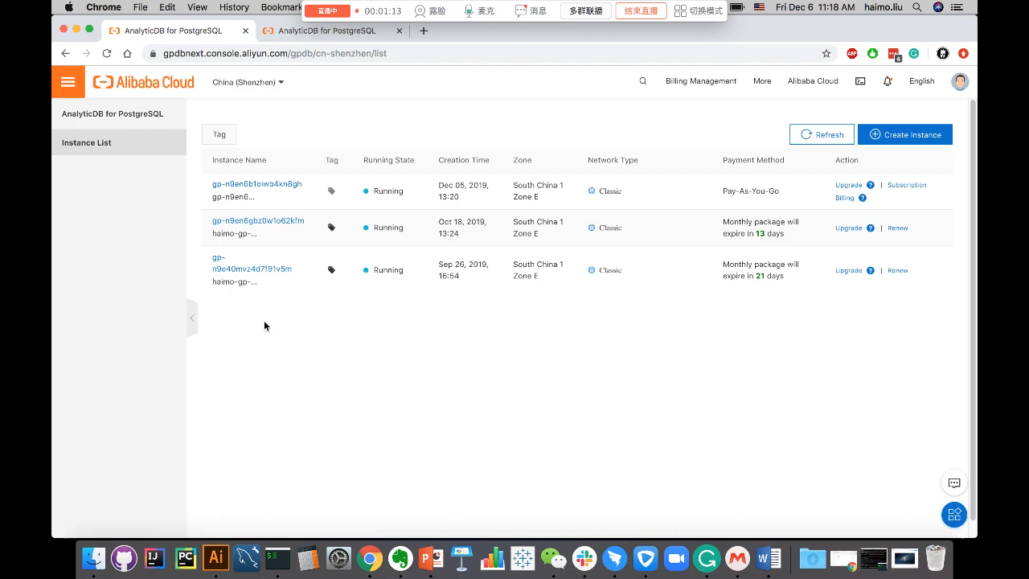
{"action": "left_click", "coordinate": [193, 316]}
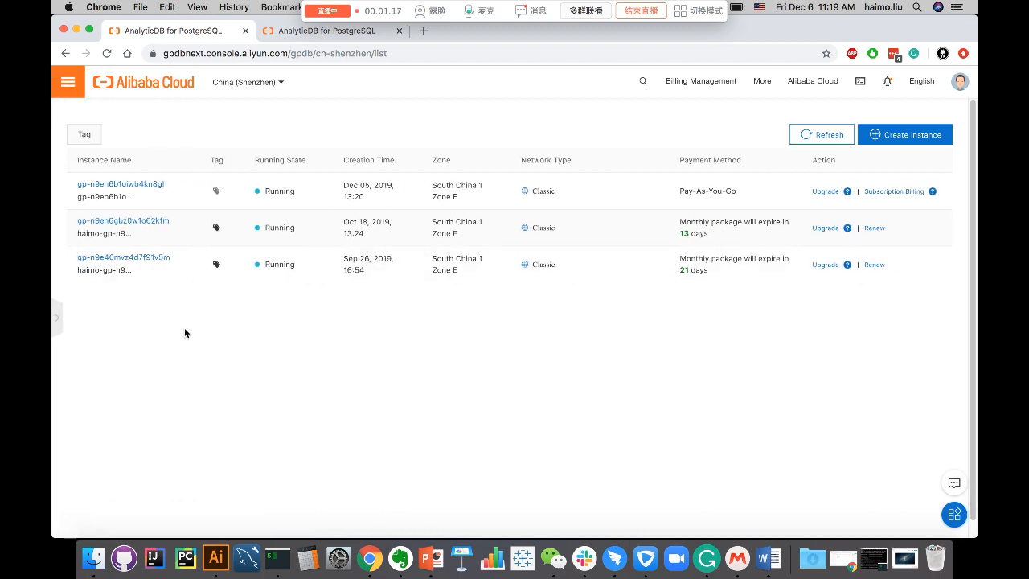
{"action": "mouse_move", "coordinate": [679, 206]}
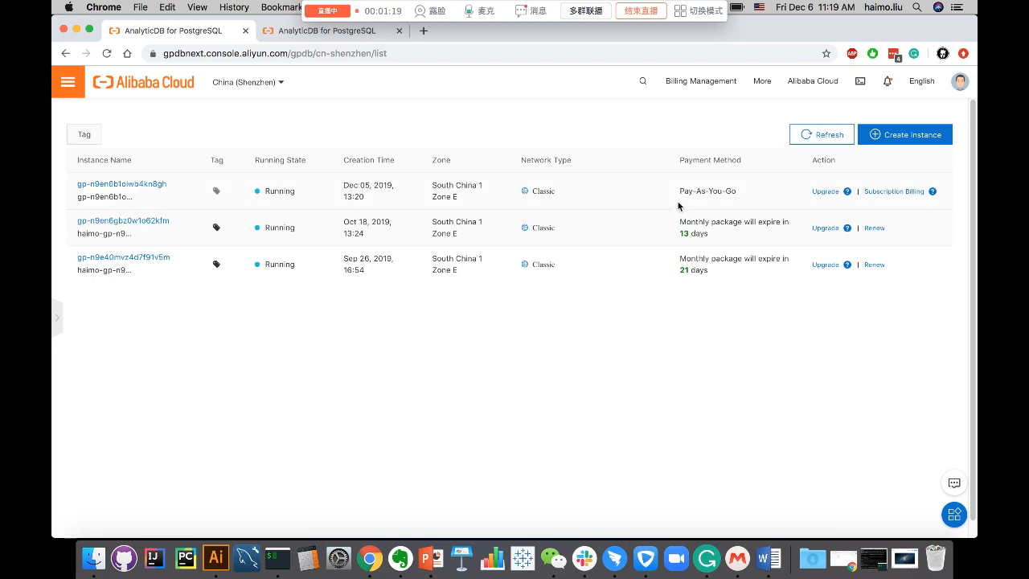
{"action": "mouse_move", "coordinate": [699, 196]}
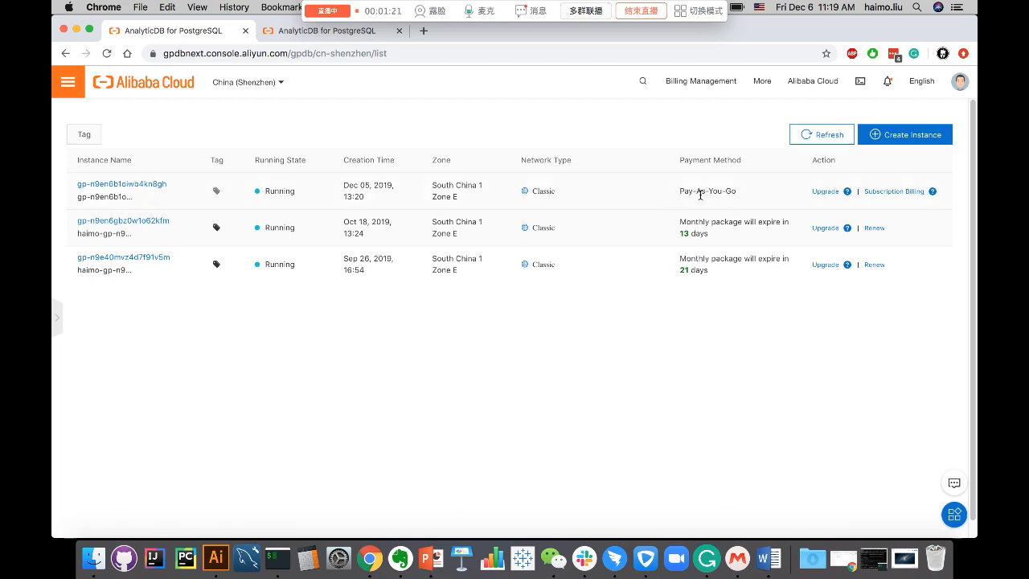
{"action": "mouse_move", "coordinate": [285, 219]}
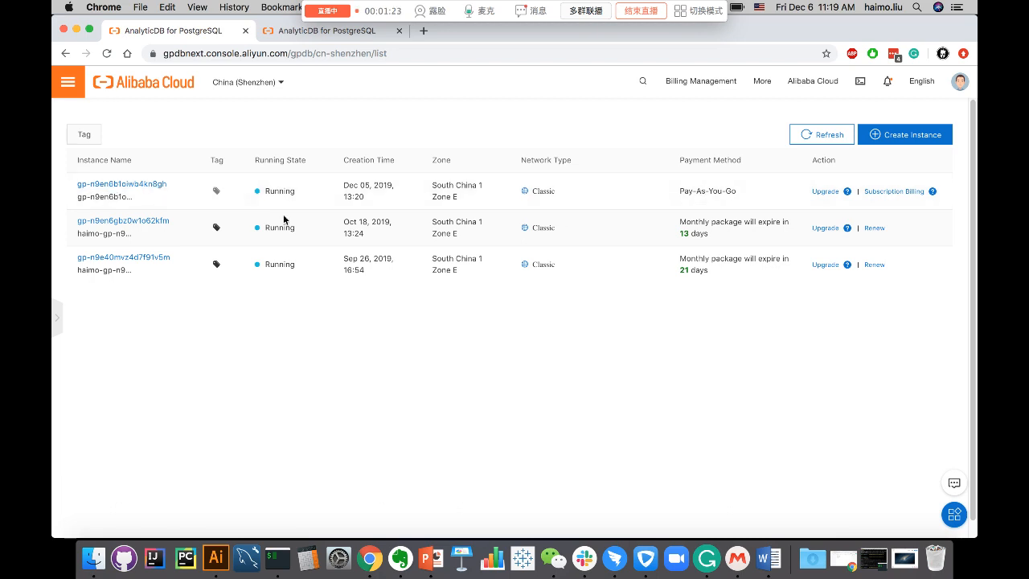
{"action": "mouse_move", "coordinate": [741, 280]}
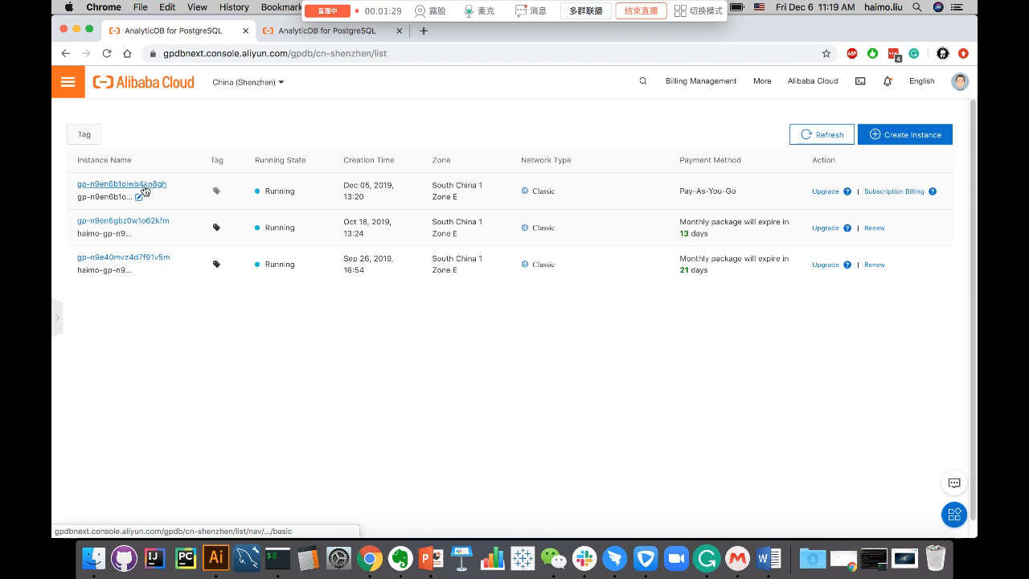
{"action": "mouse_move", "coordinate": [143, 191]}
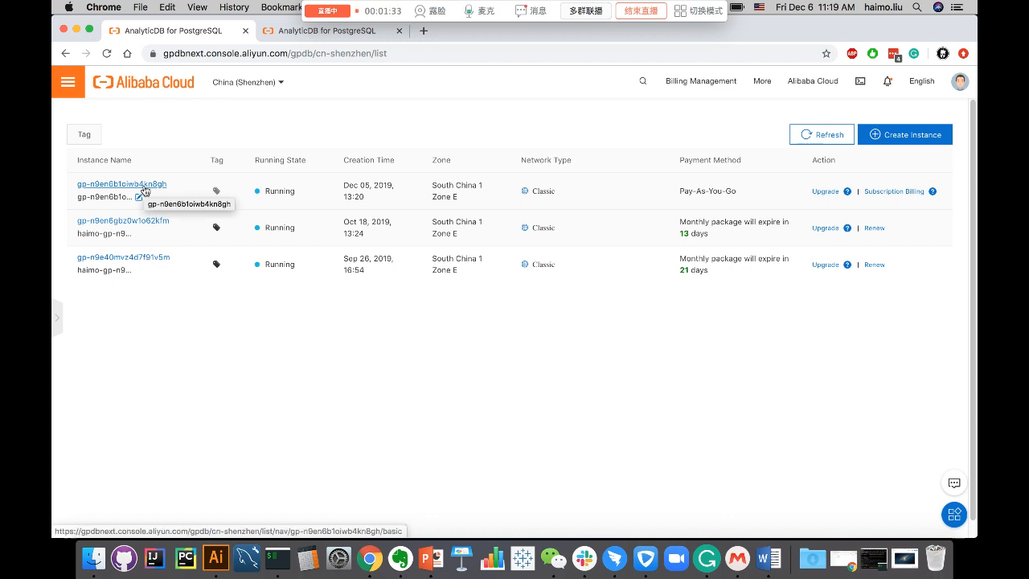
- View the Basic Information page of instance gp-n9en6b1oiwb4kn8gh and scan its configuration details
{"action": "left_click", "coordinate": [123, 184]}
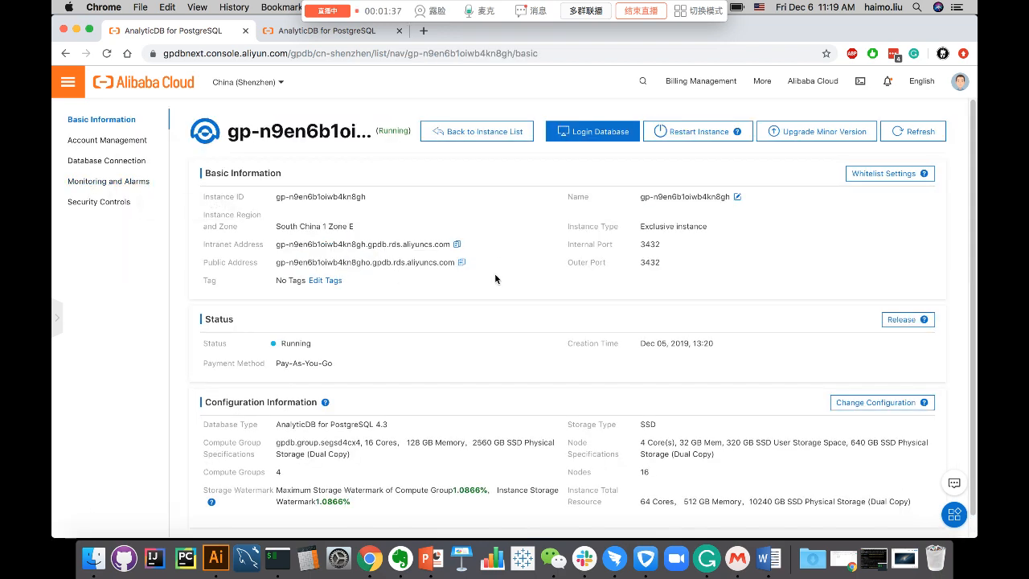
{"action": "mouse_move", "coordinate": [476, 418]}
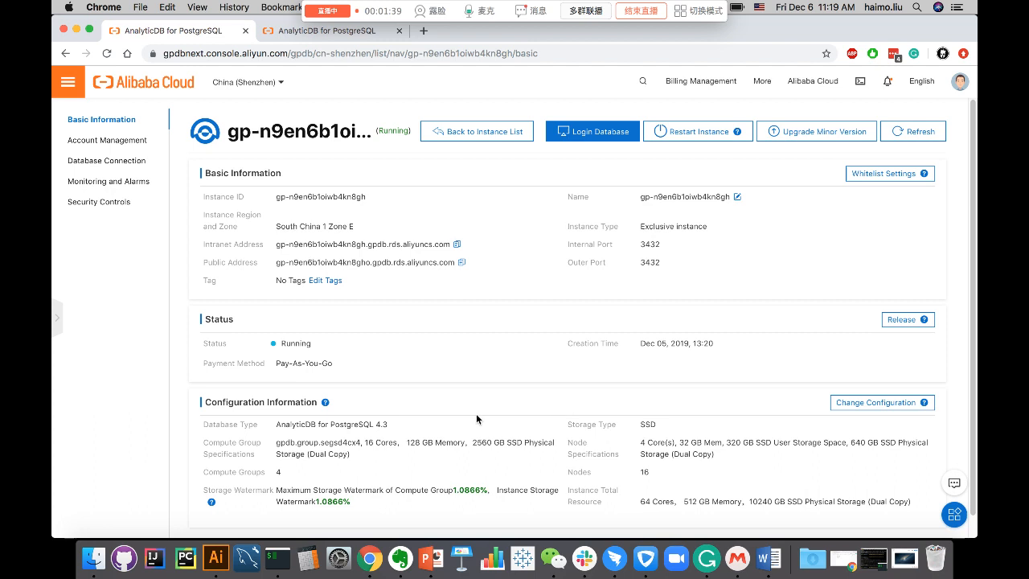
{"action": "scroll", "scroll_direction": "down", "scroll_amount": 3}
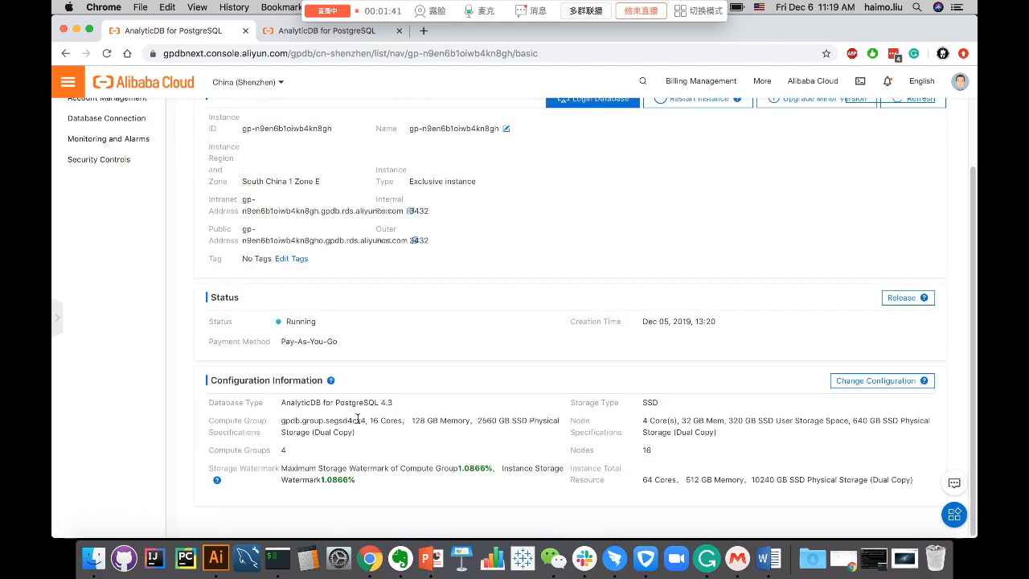
{"action": "mouse_move", "coordinate": [415, 434]}
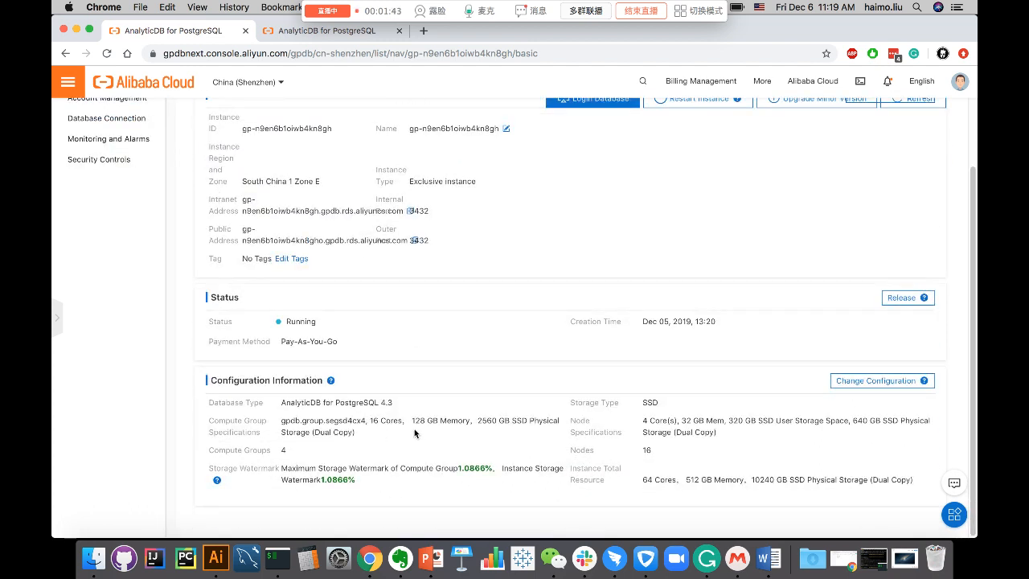
{"action": "mouse_move", "coordinate": [722, 444]}
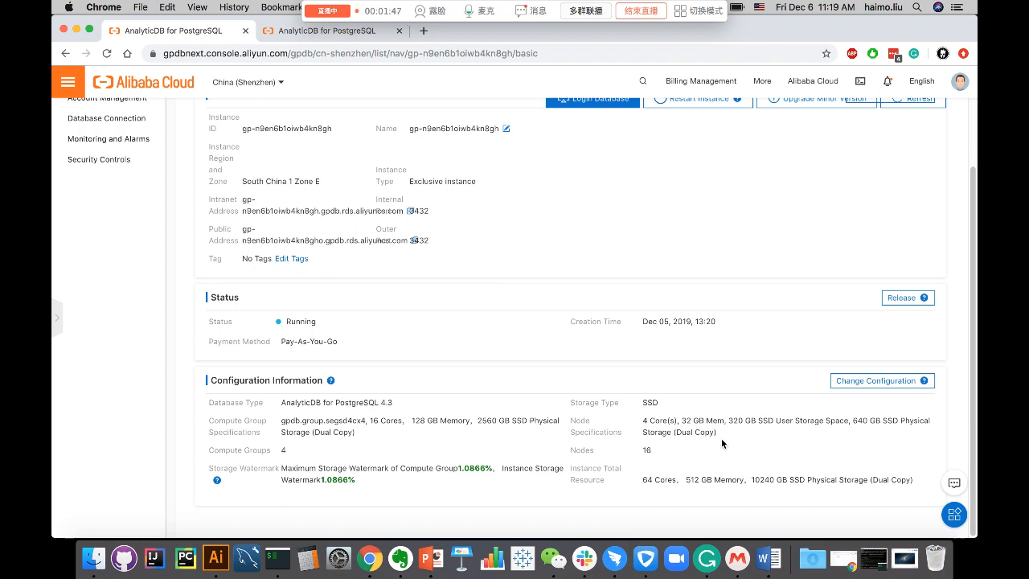
{"action": "mouse_move", "coordinate": [748, 431]}
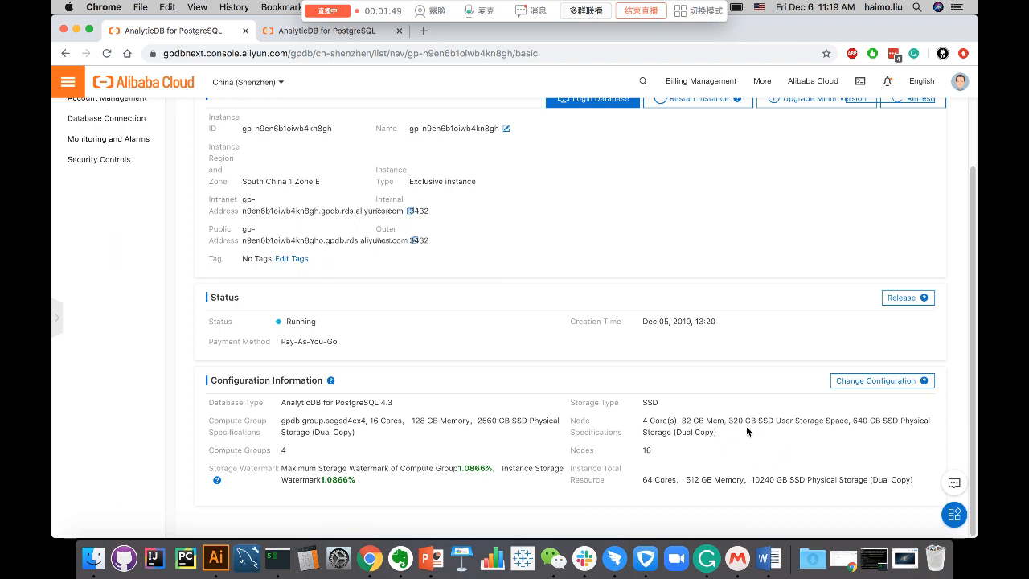
{"action": "mouse_move", "coordinate": [524, 373]}
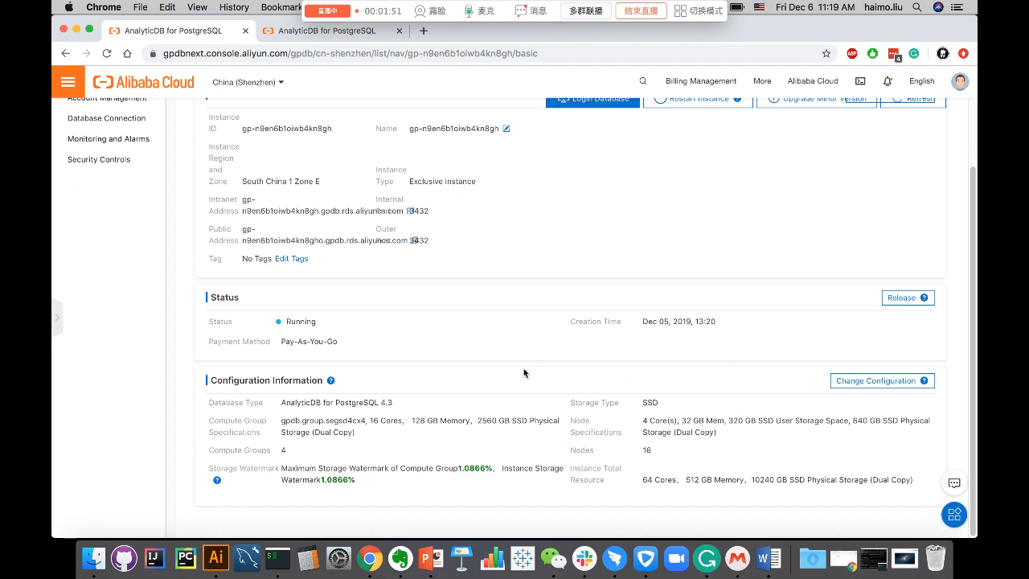
{"action": "scroll", "scroll_direction": "up", "scroll_amount": 3}
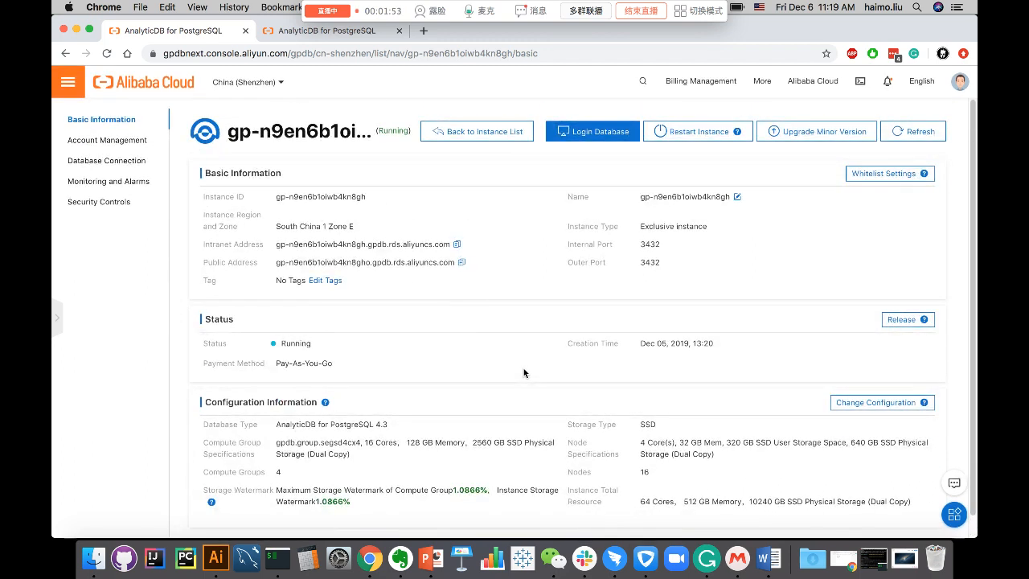
{"action": "mouse_move", "coordinate": [377, 244]}
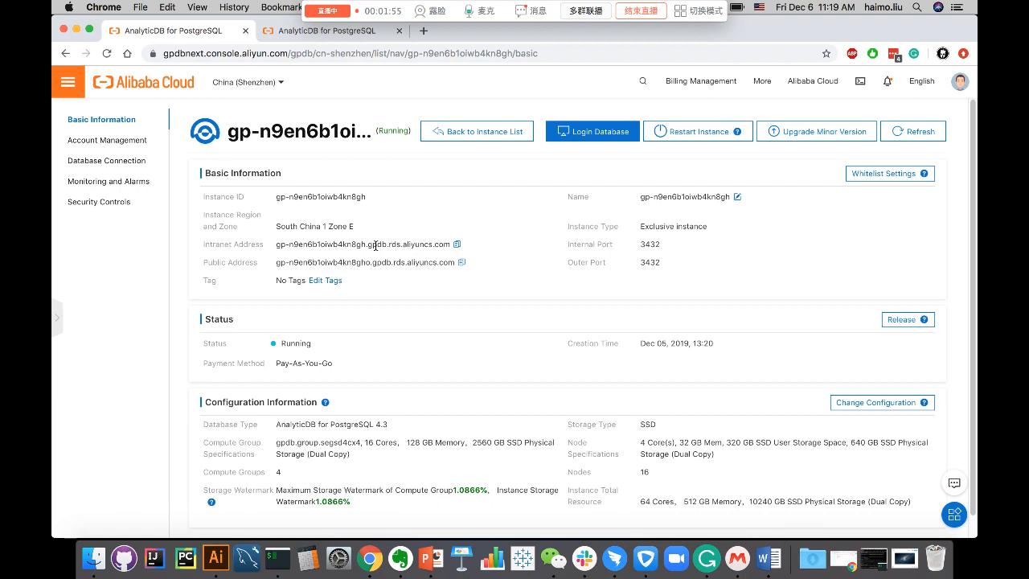
{"action": "mouse_move", "coordinate": [612, 119]}
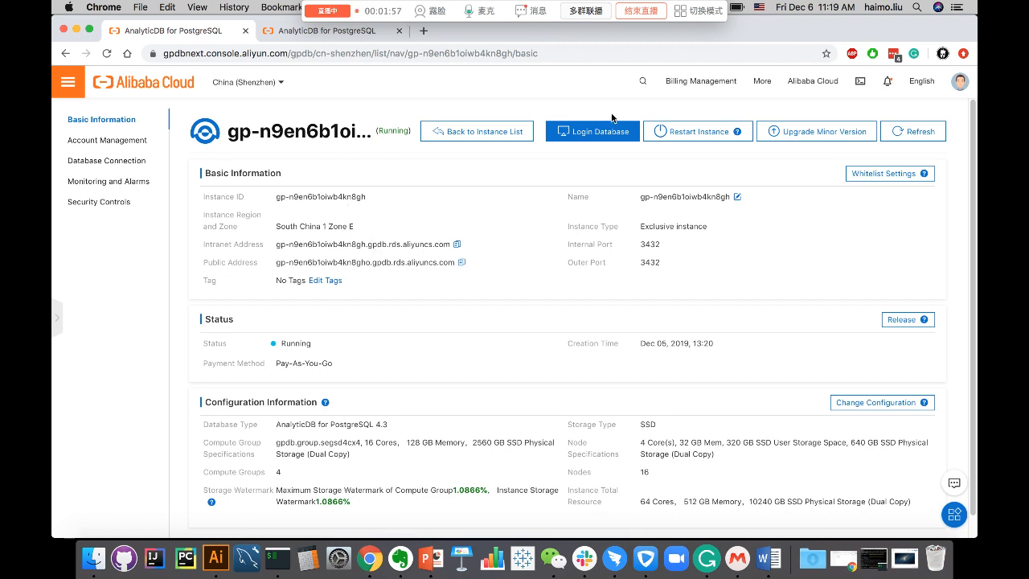
- Log on to the instance in DMS with the test_schema account and its saved password
{"action": "left_click", "coordinate": [592, 131]}
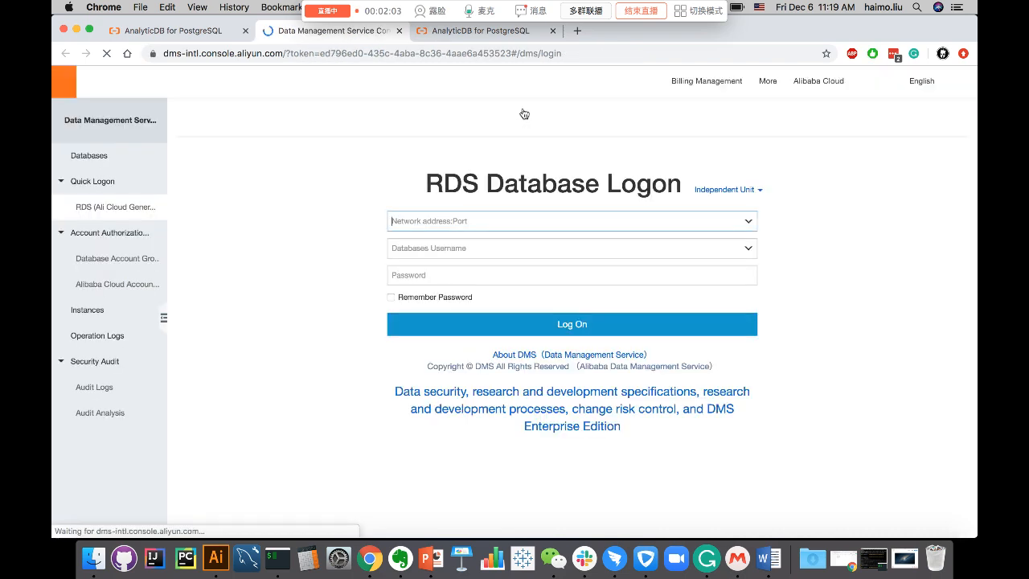
{"action": "left_click", "coordinate": [168, 31]}
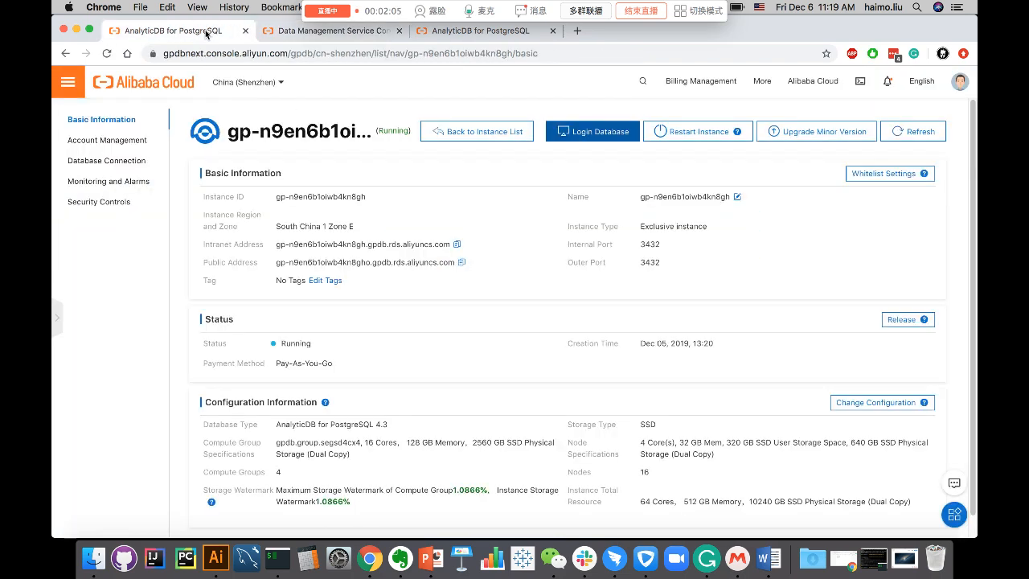
{"action": "mouse_move", "coordinate": [453, 242]}
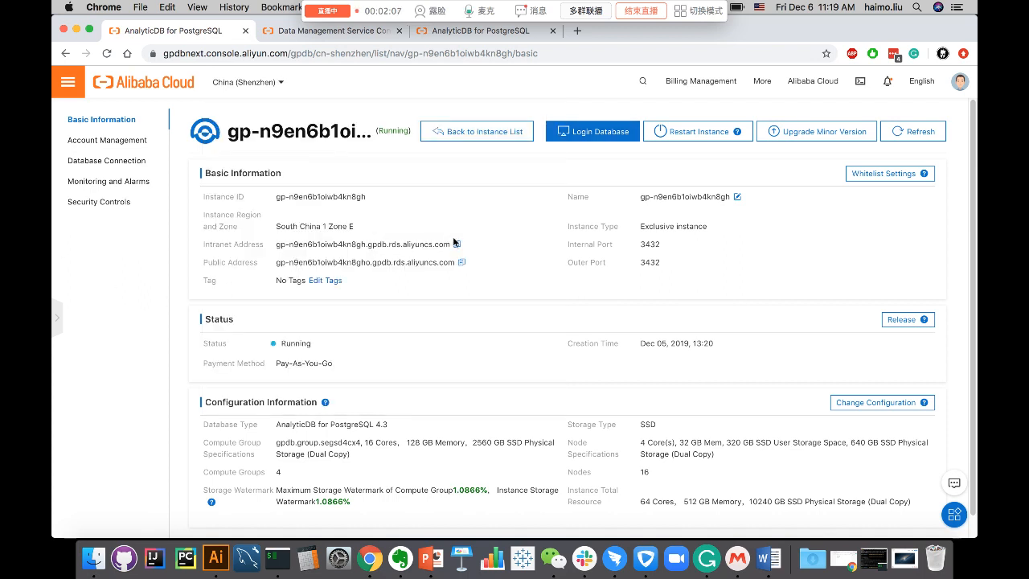
{"action": "left_click", "coordinate": [332, 29]}
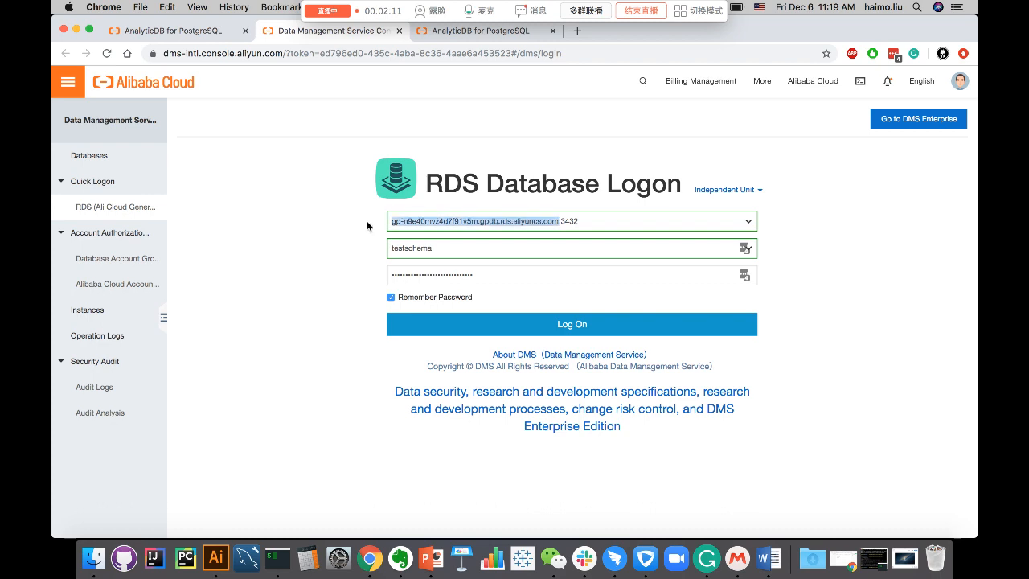
{"action": "left_click", "coordinate": [724, 222]}
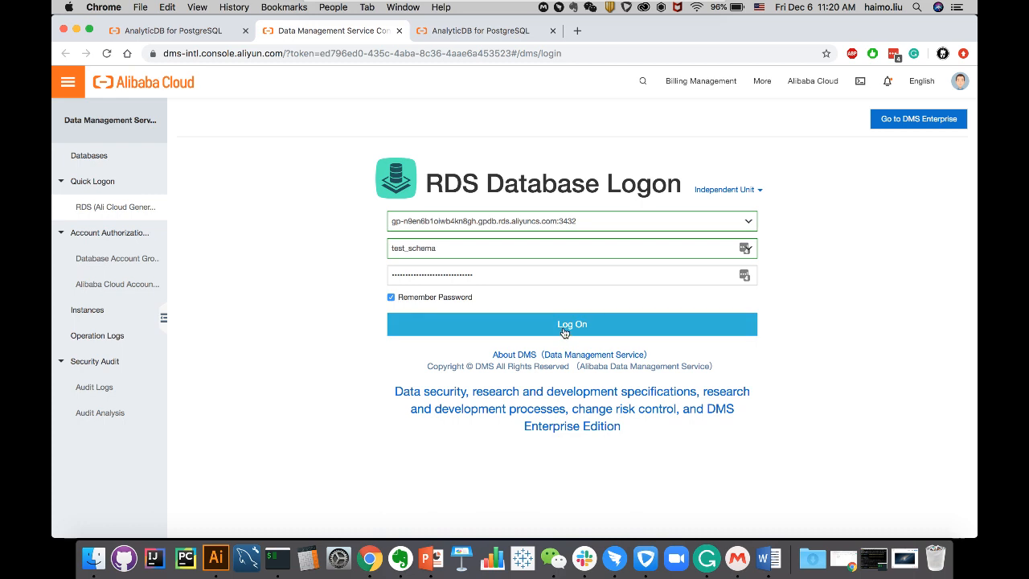
{"action": "left_click", "coordinate": [572, 325]}
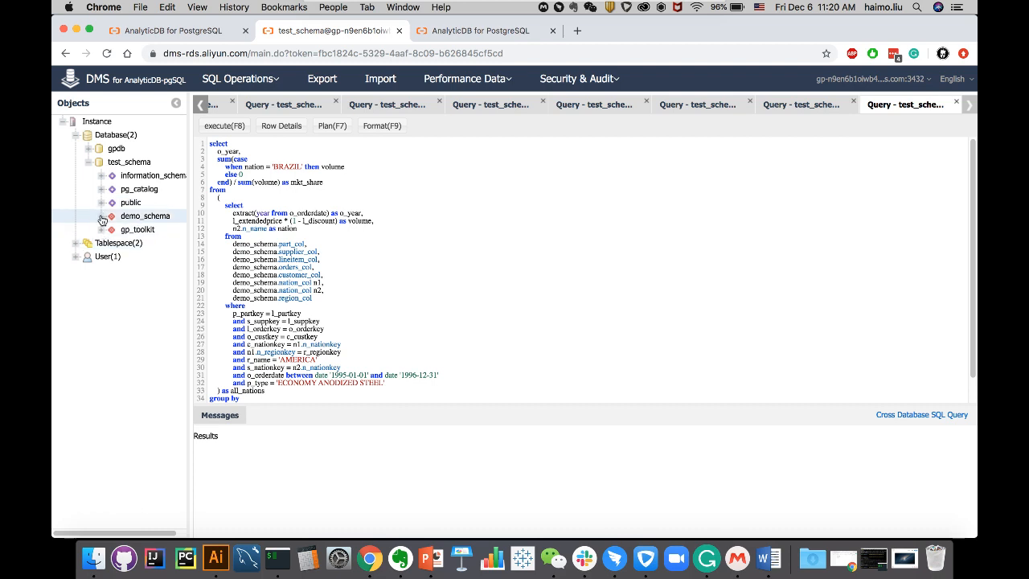
- Expand demo_schema in the DMS Objects tree, then close DMS to return to the instance details
{"action": "left_click", "coordinate": [90, 216]}
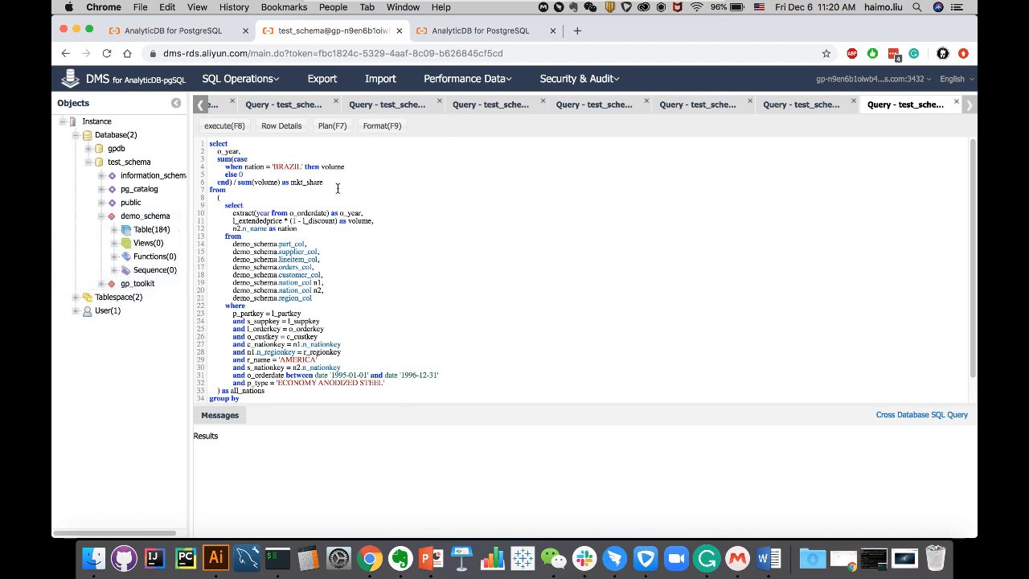
{"action": "mouse_move", "coordinate": [363, 188]}
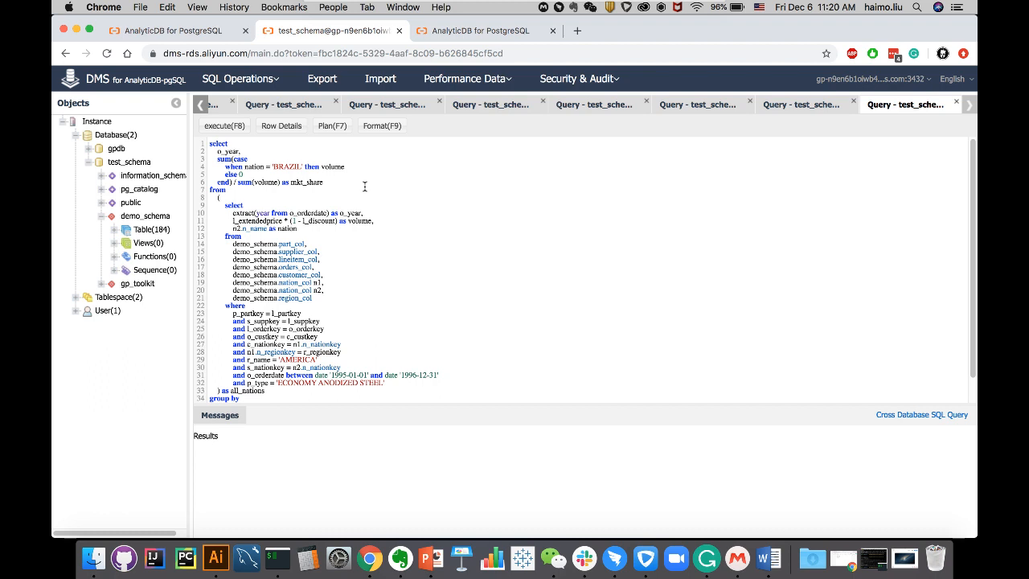
{"action": "mouse_move", "coordinate": [367, 157]}
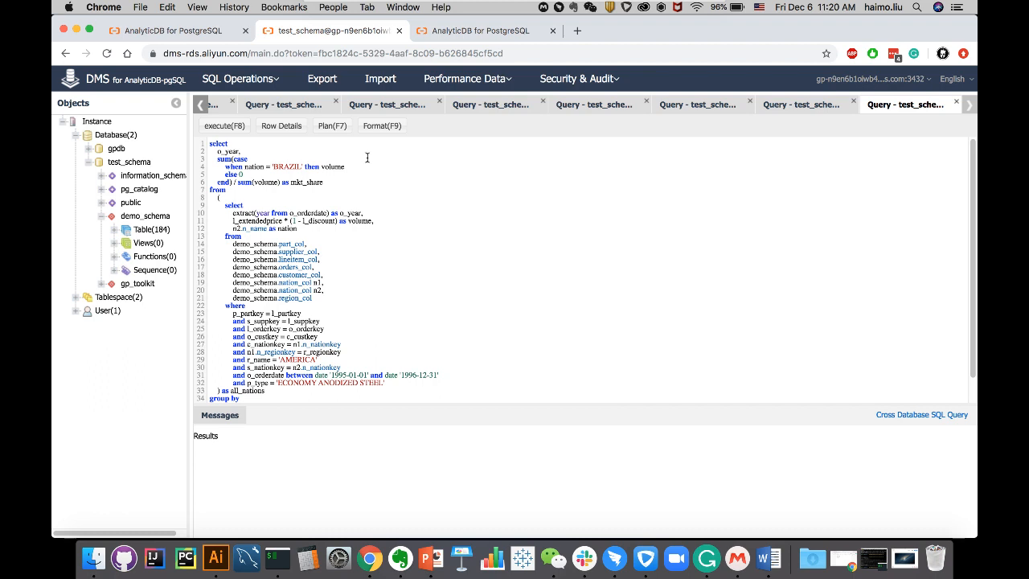
{"action": "left_click", "coordinate": [399, 31]}
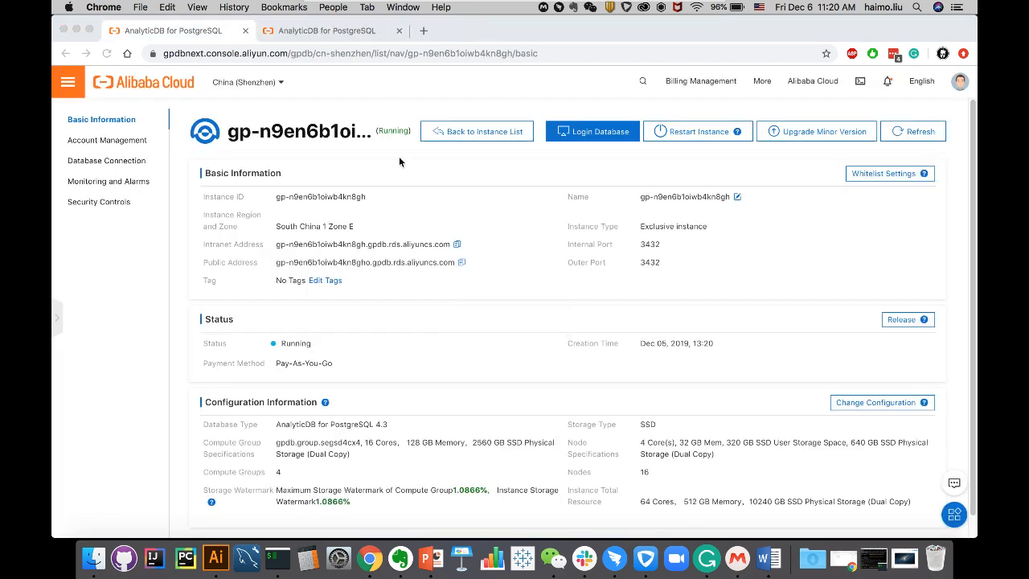
{"action": "mouse_move", "coordinate": [277, 555]}
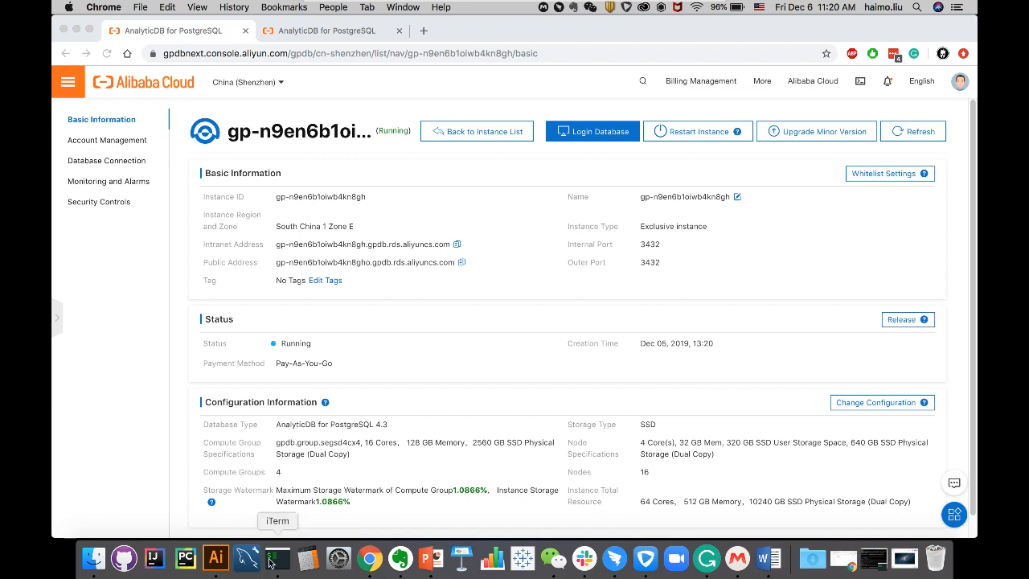
- In iTerm2, list the build folder and launch SQL Workbench/J with sh ./sqlworkbench.sh
{"action": "left_click", "coordinate": [277, 557]}
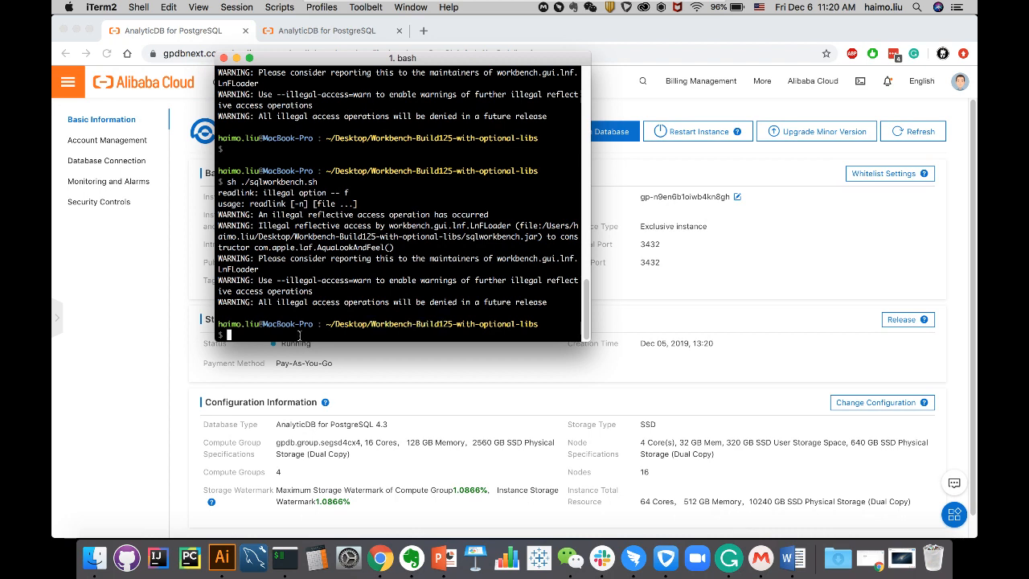
{"action": "type", "text": "ls"}
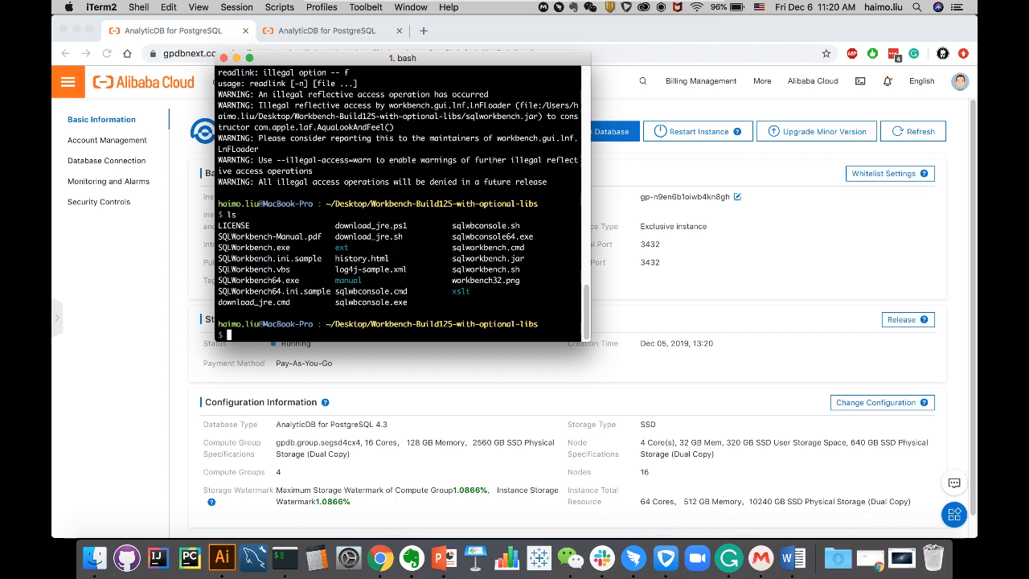
{"action": "type", "text": "sh ./"}
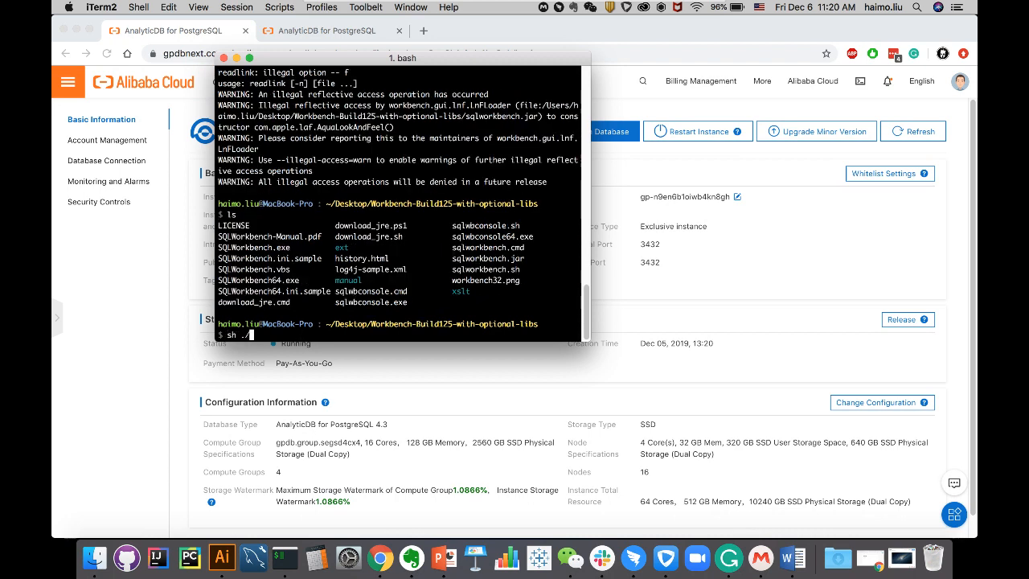
{"action": "type", "text": "sqlworkbench."}
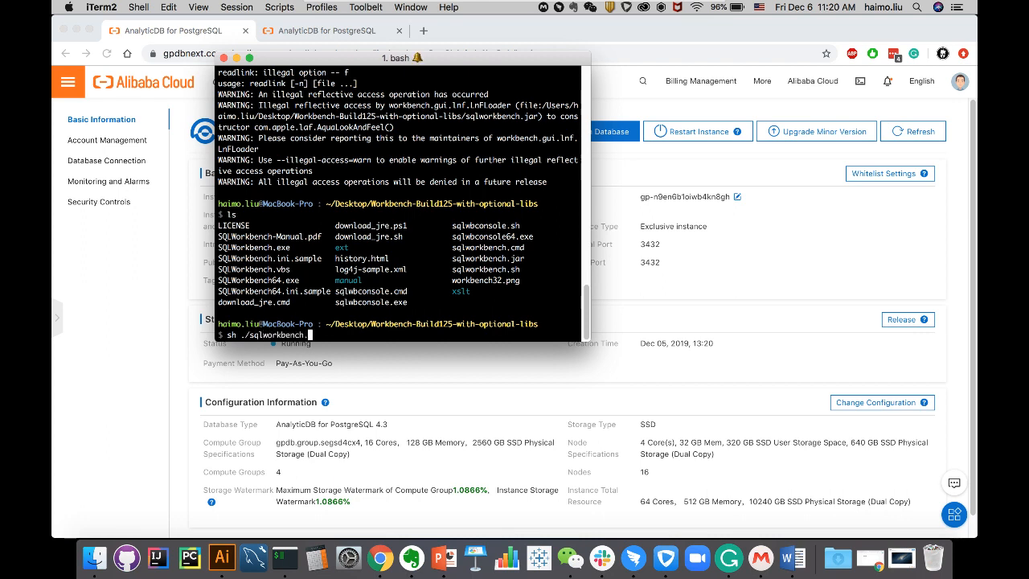
{"action": "key", "text": "Return"}
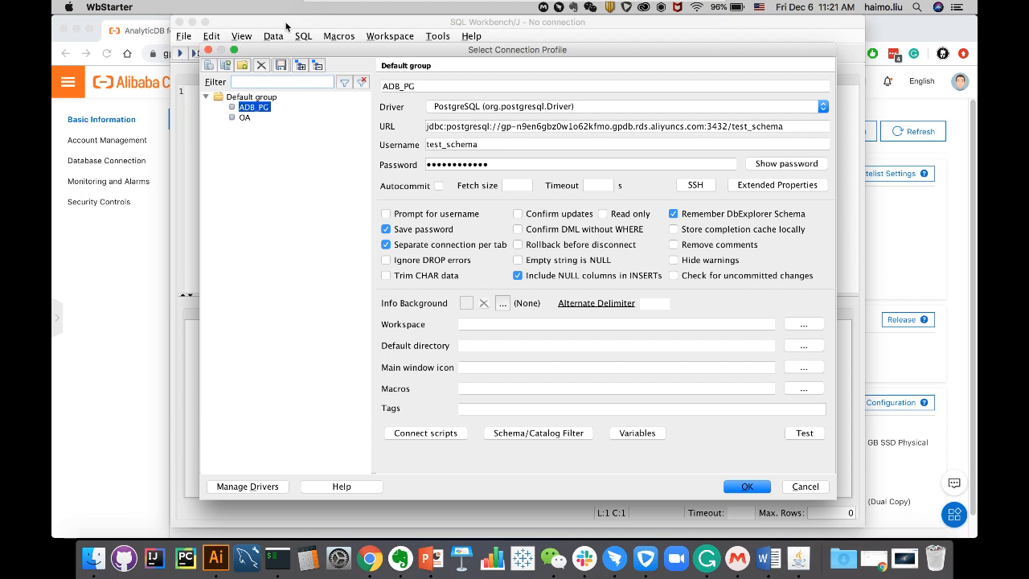
{"action": "mouse_move", "coordinate": [297, 118]}
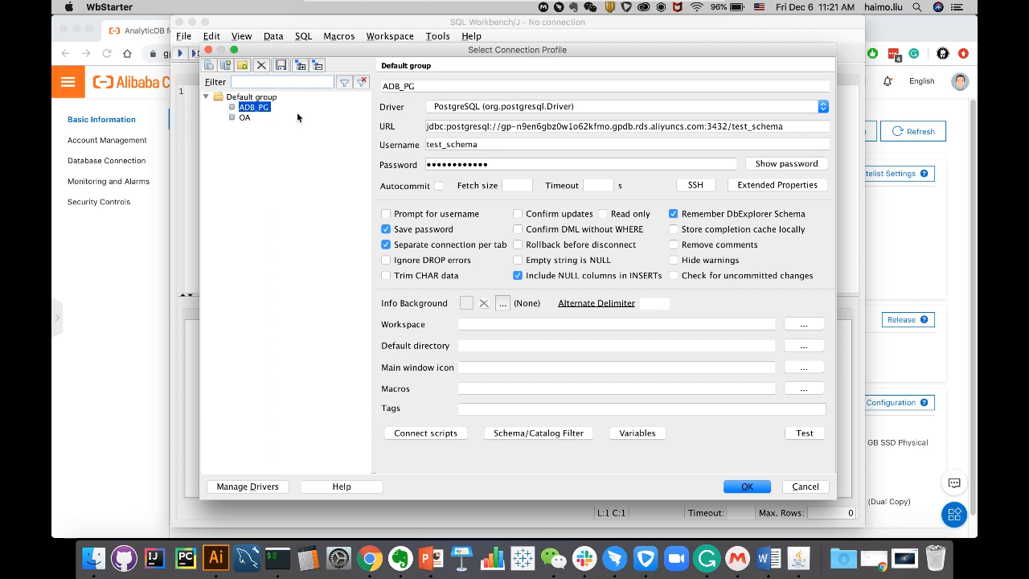
- Copy the ADB_PG profile as ADB_PG_client and bring up Manage Drivers
{"action": "left_click", "coordinate": [226, 65]}
{"action": "type", "text": "_"}
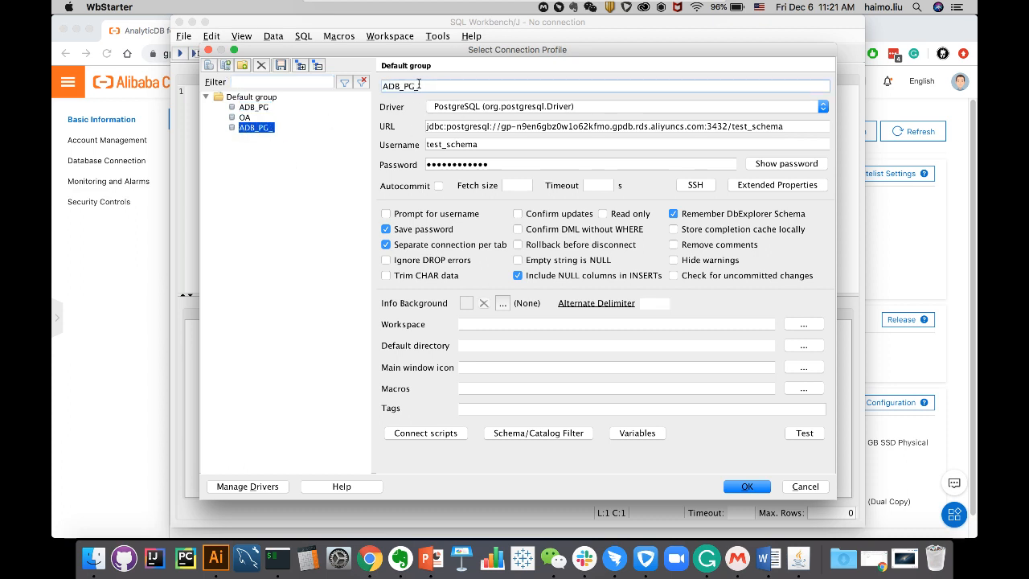
{"action": "type", "text": "clinet"}
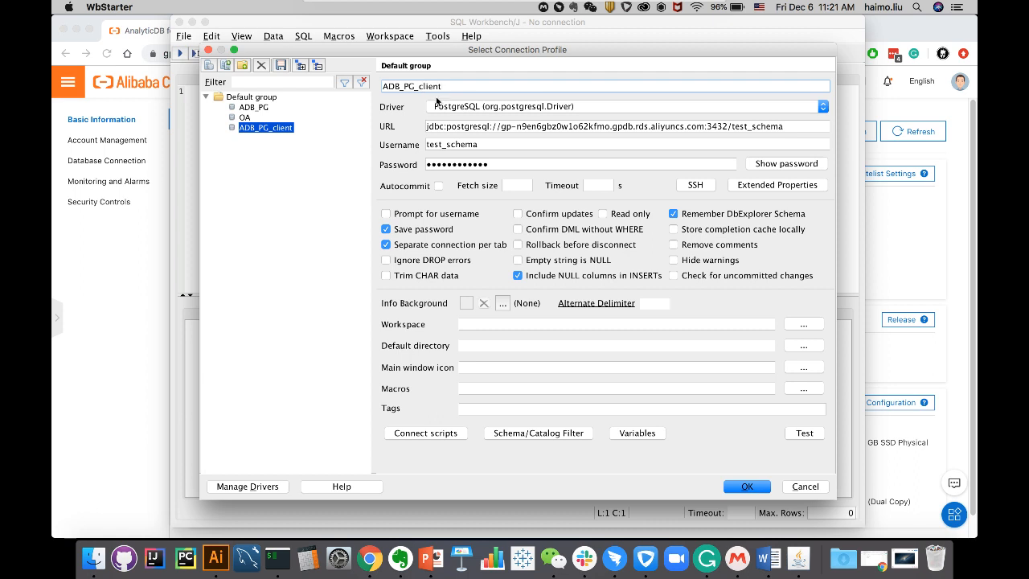
{"action": "mouse_move", "coordinate": [283, 452]}
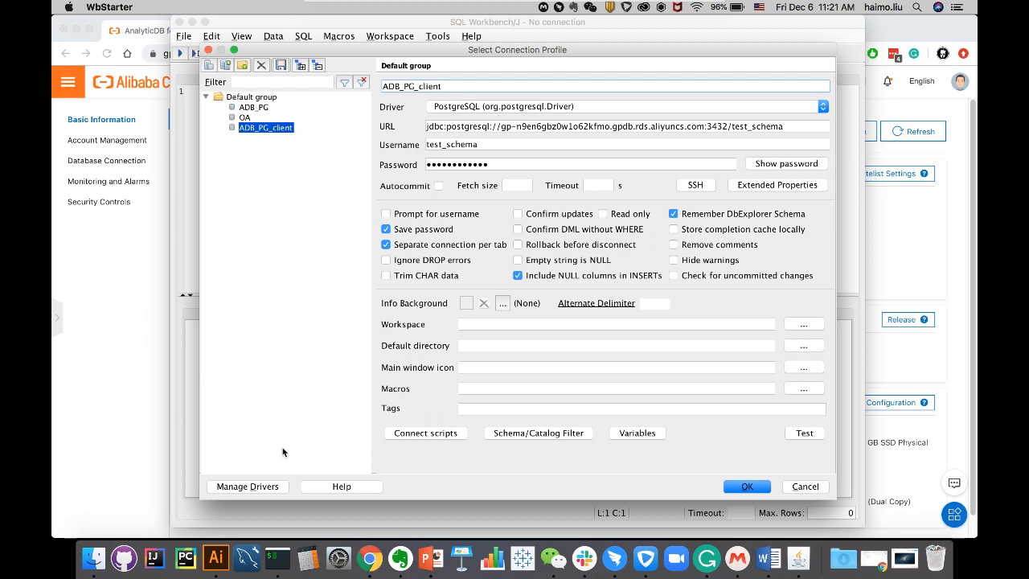
{"action": "left_click", "coordinate": [248, 486]}
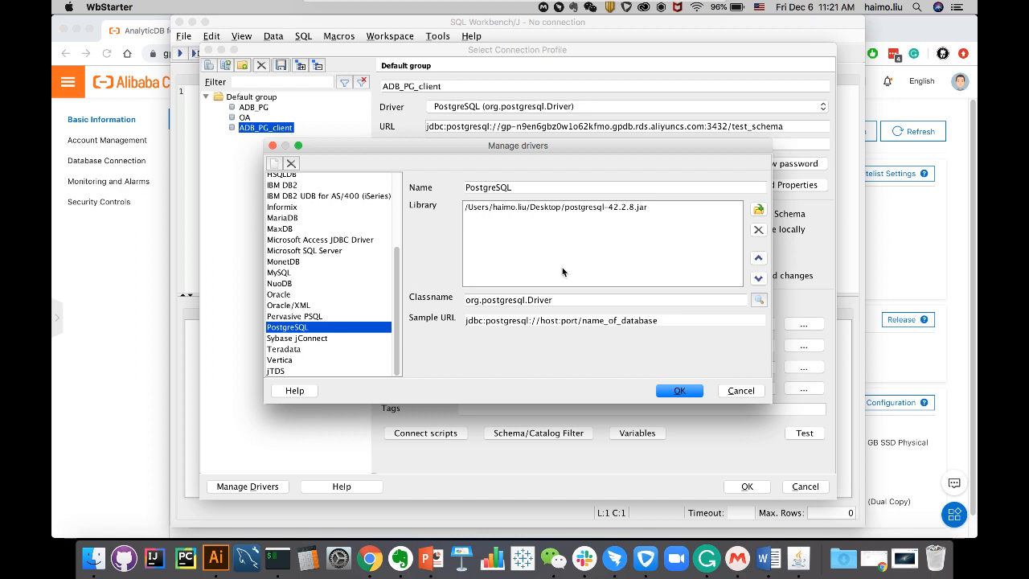
- Select the PostgreSQL driver, check its postgresql-42.2.8.jar library and classname, and close the driver manager
{"action": "left_click", "coordinate": [295, 315]}
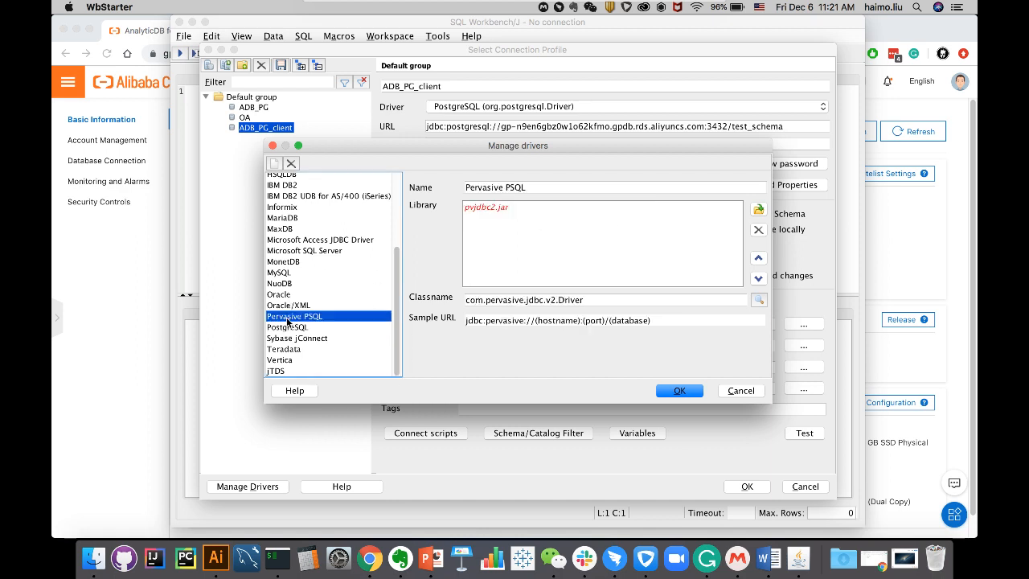
{"action": "left_click", "coordinate": [280, 283]}
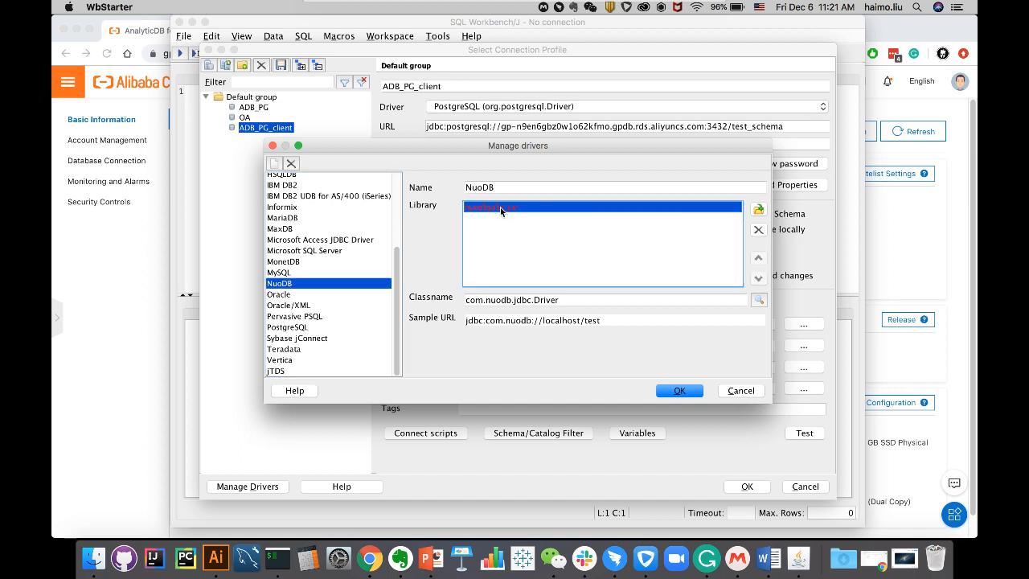
{"action": "left_click", "coordinate": [288, 328]}
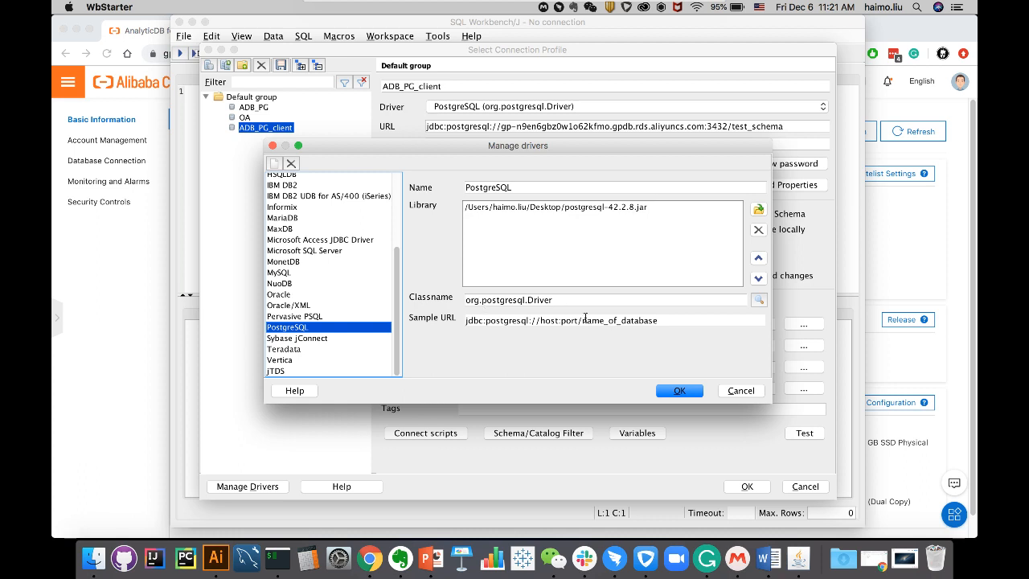
{"action": "mouse_move", "coordinate": [587, 272]}
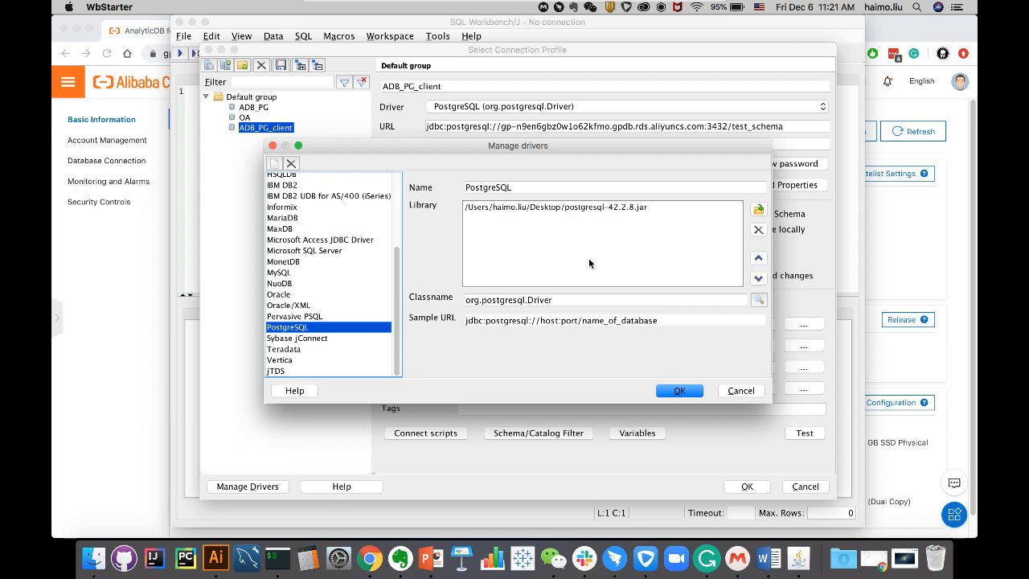
{"action": "left_click", "coordinate": [679, 391]}
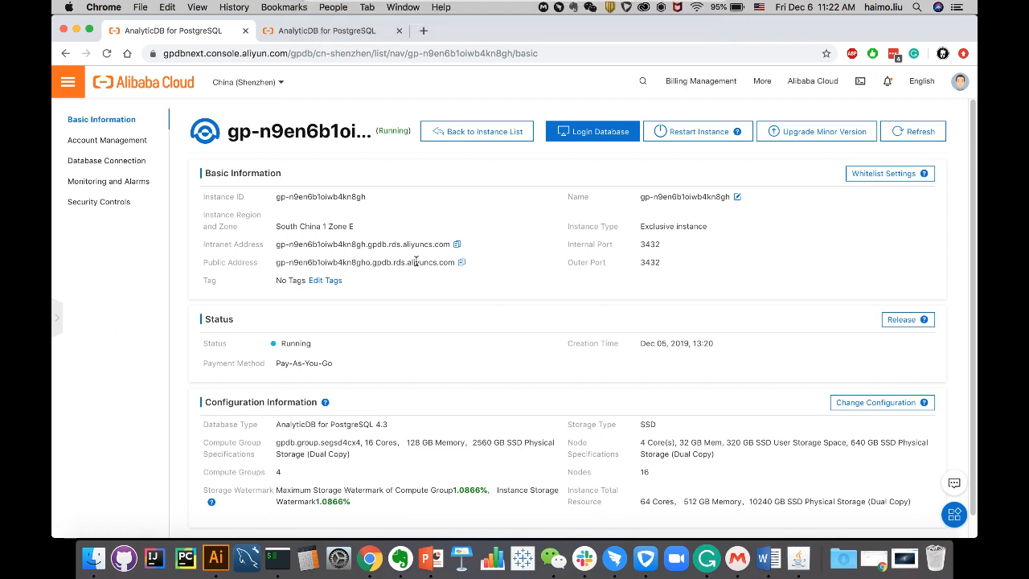
- Copy the instance's Public Address from the Basic Information page to the clipboard
{"action": "left_click", "coordinate": [460, 262]}
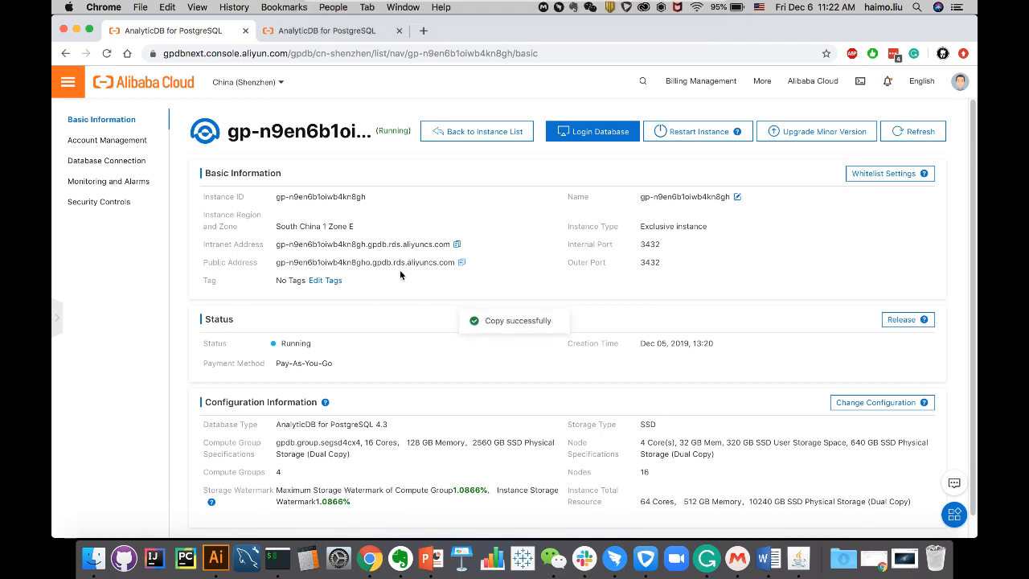
{"action": "mouse_move", "coordinate": [482, 304]}
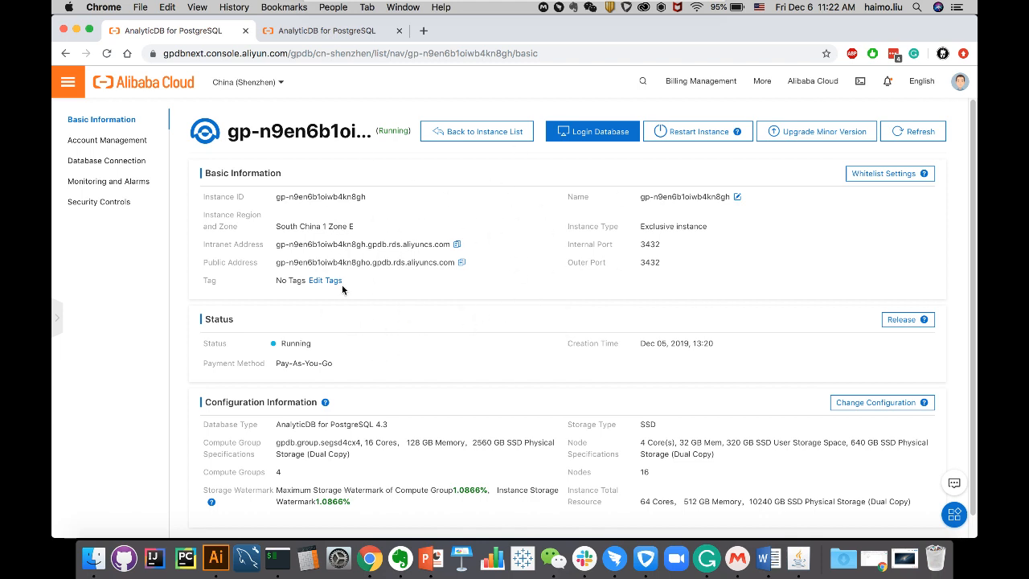
{"action": "mouse_move", "coordinate": [394, 284]}
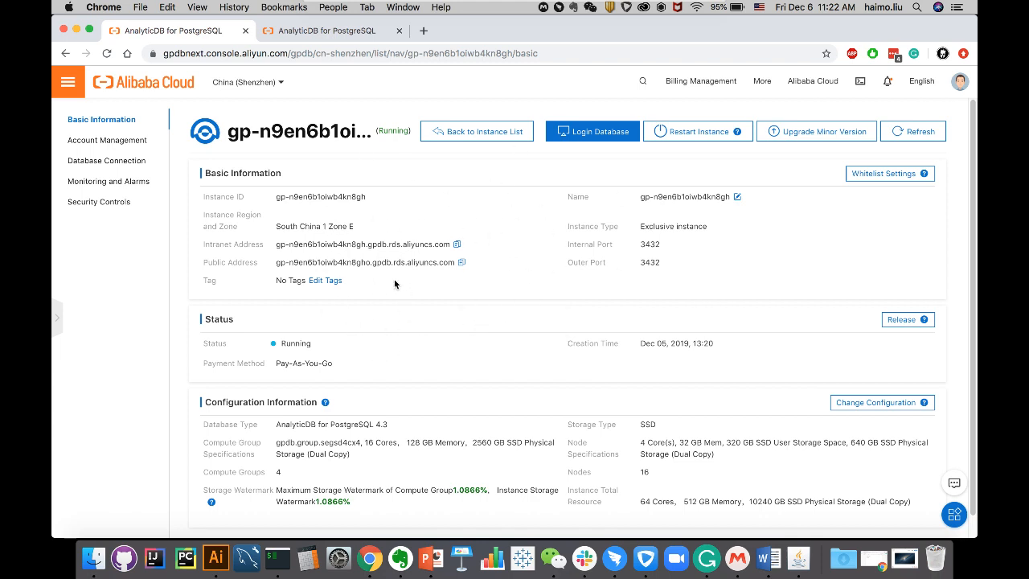
{"action": "mouse_move", "coordinate": [328, 257]}
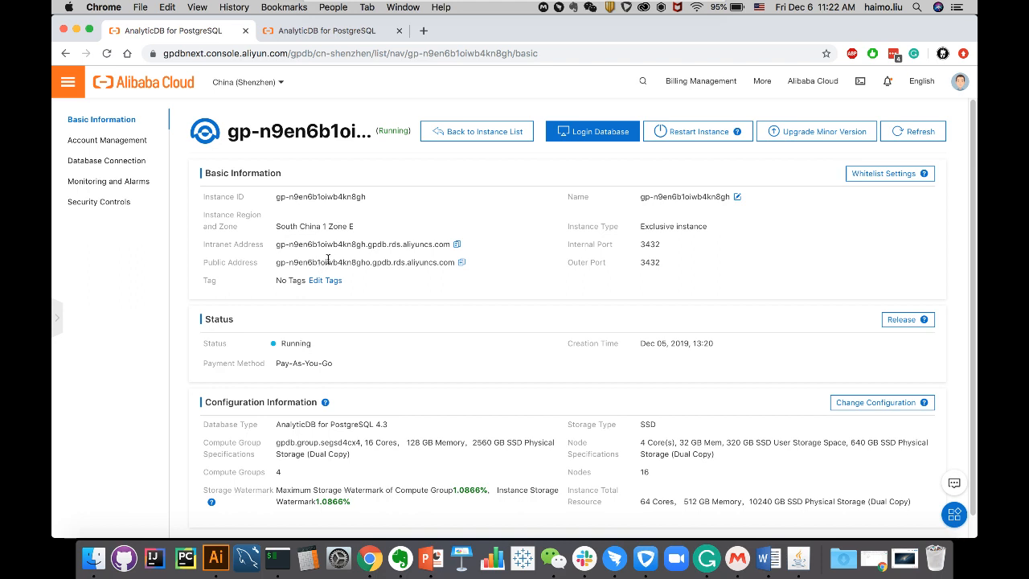
{"action": "mouse_move", "coordinate": [473, 271]}
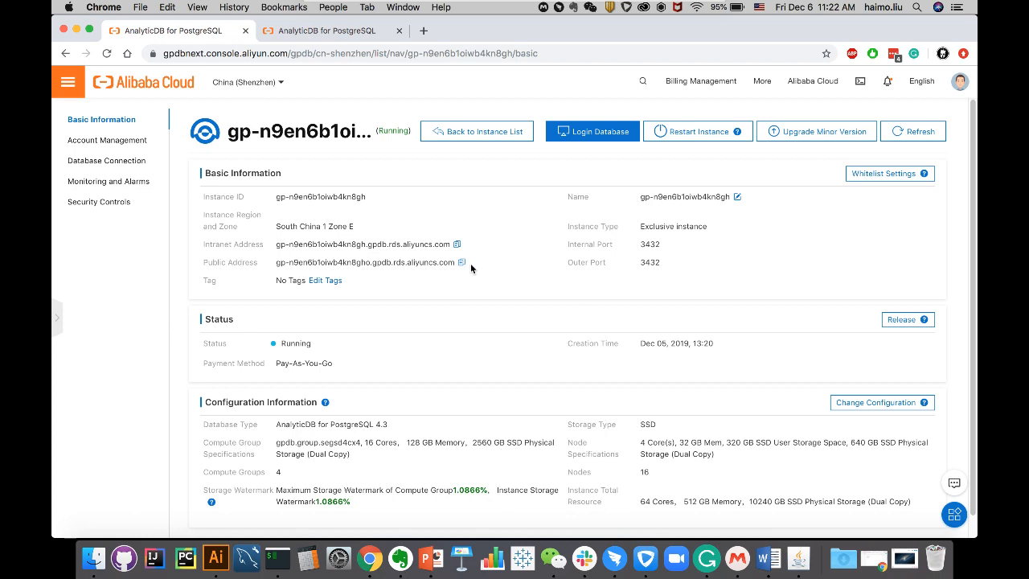
{"action": "mouse_move", "coordinate": [418, 274]}
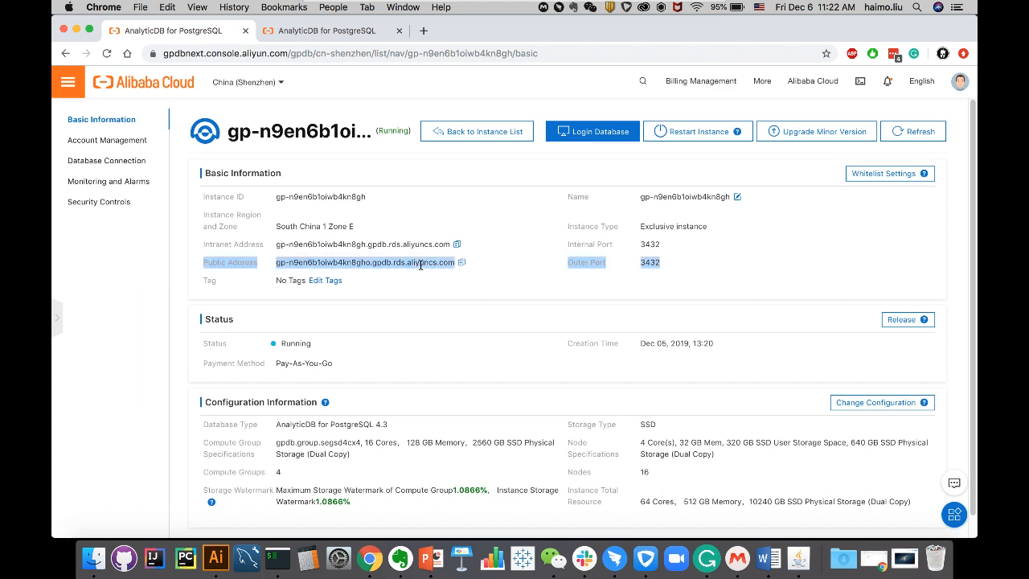
{"action": "left_click", "coordinate": [460, 262]}
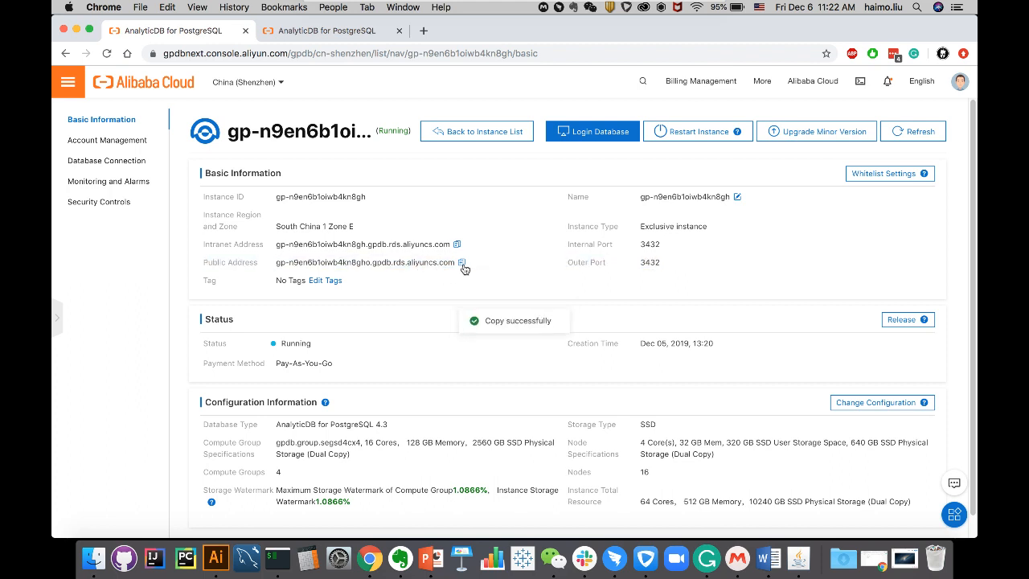
{"action": "mouse_move", "coordinate": [614, 556]}
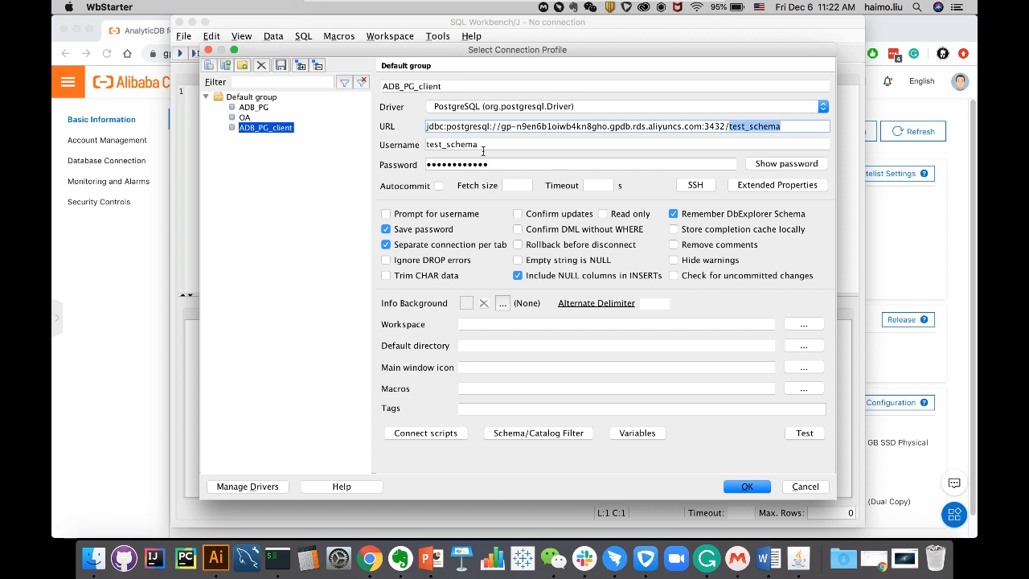
- Test the ADB_PG_client connection to the public address, then show the instance's 127.0.0.1-only whitelist
{"action": "double_click", "coordinate": [452, 145]}
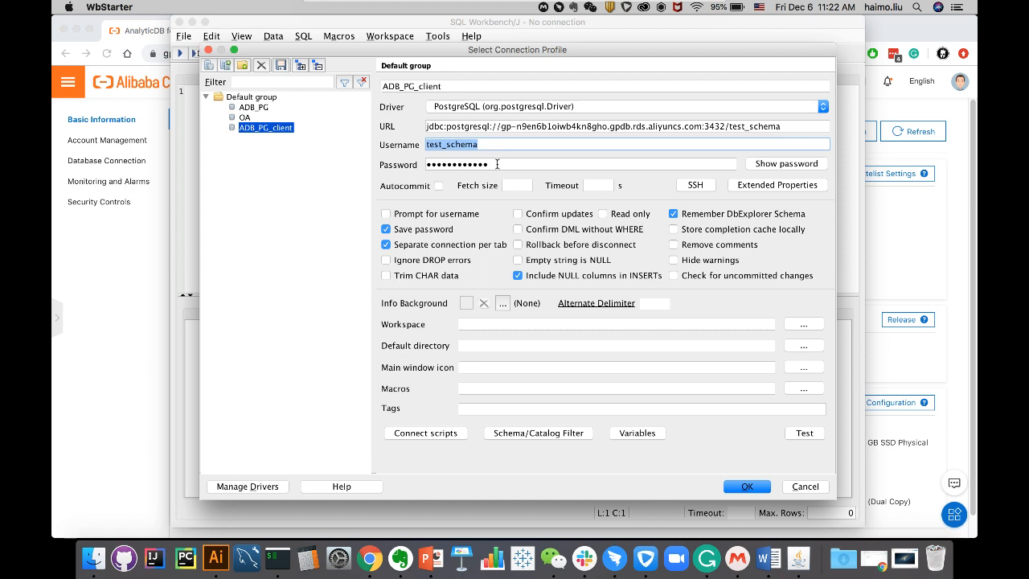
{"action": "mouse_move", "coordinate": [464, 212]}
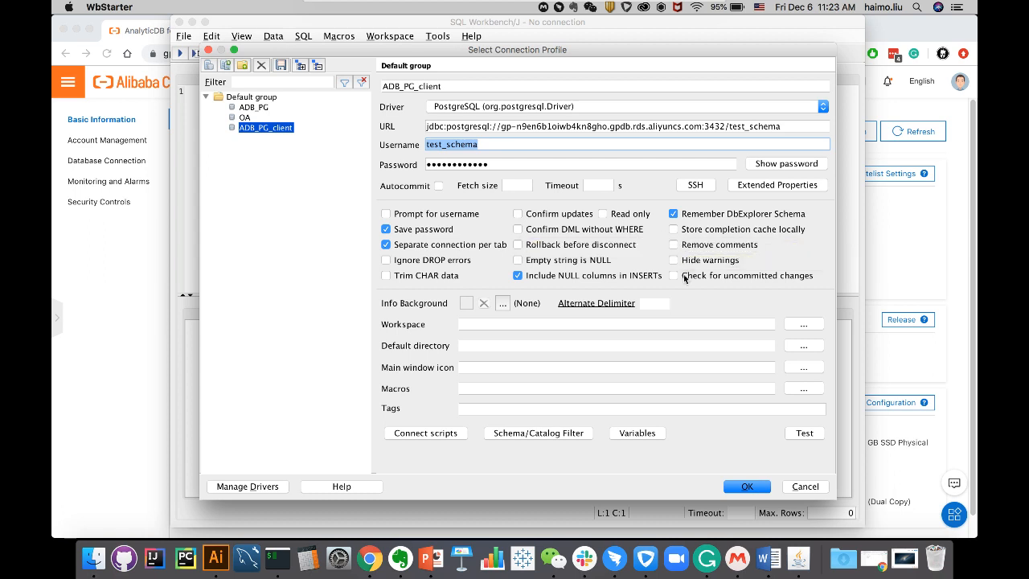
{"action": "mouse_move", "coordinate": [656, 298]}
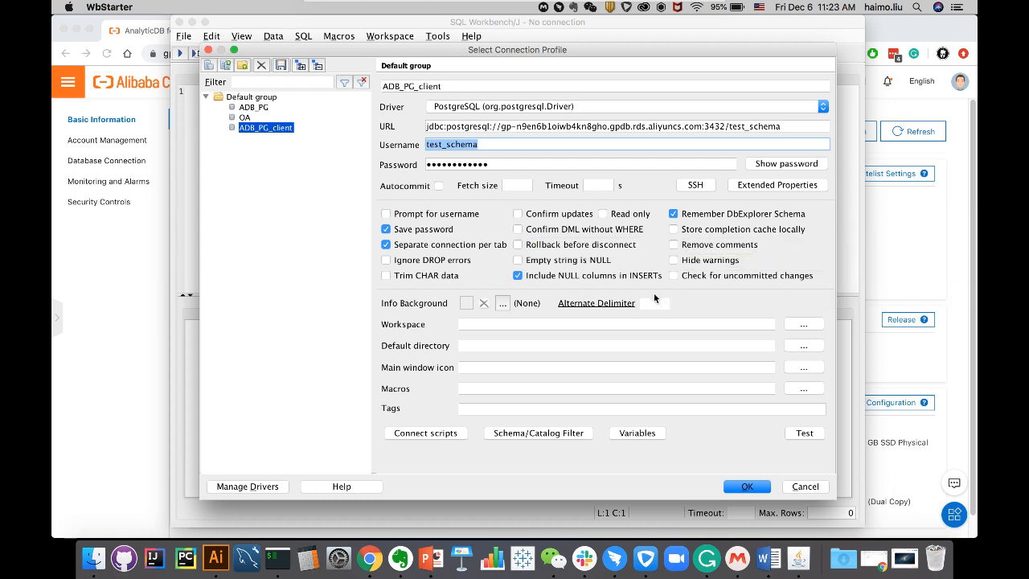
{"action": "mouse_move", "coordinate": [595, 302]}
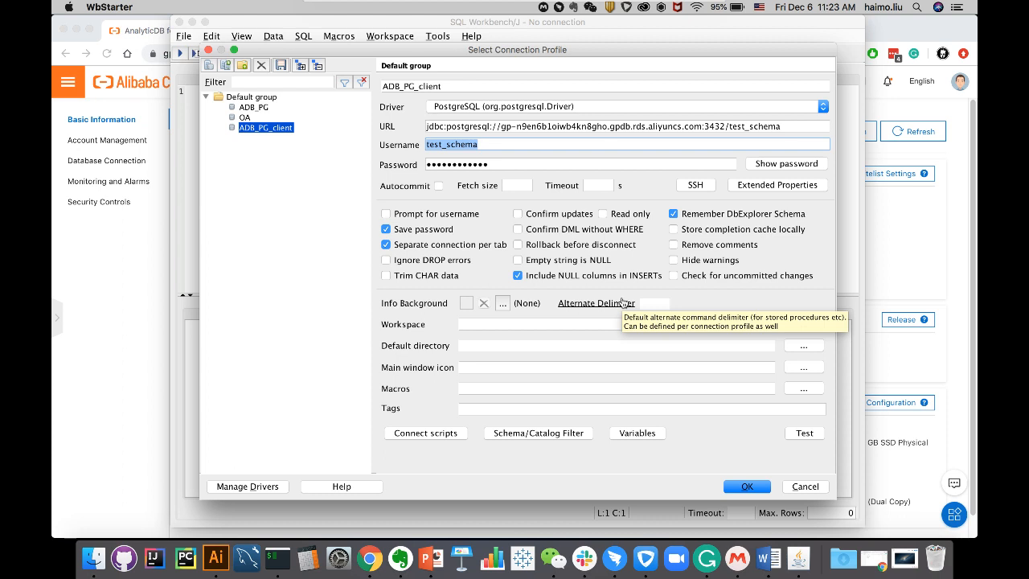
{"action": "mouse_move", "coordinate": [428, 378]}
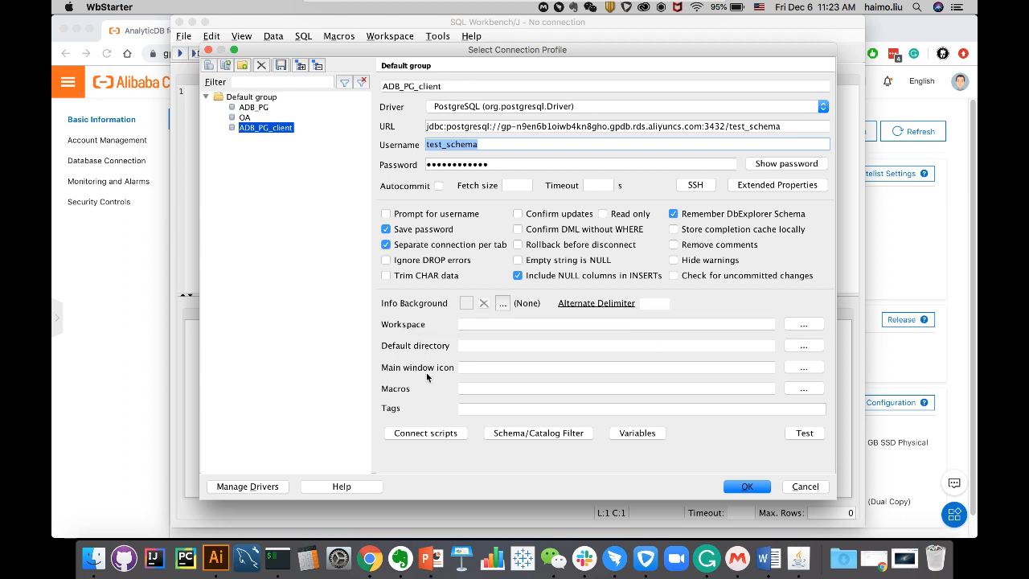
{"action": "left_click", "coordinate": [804, 433]}
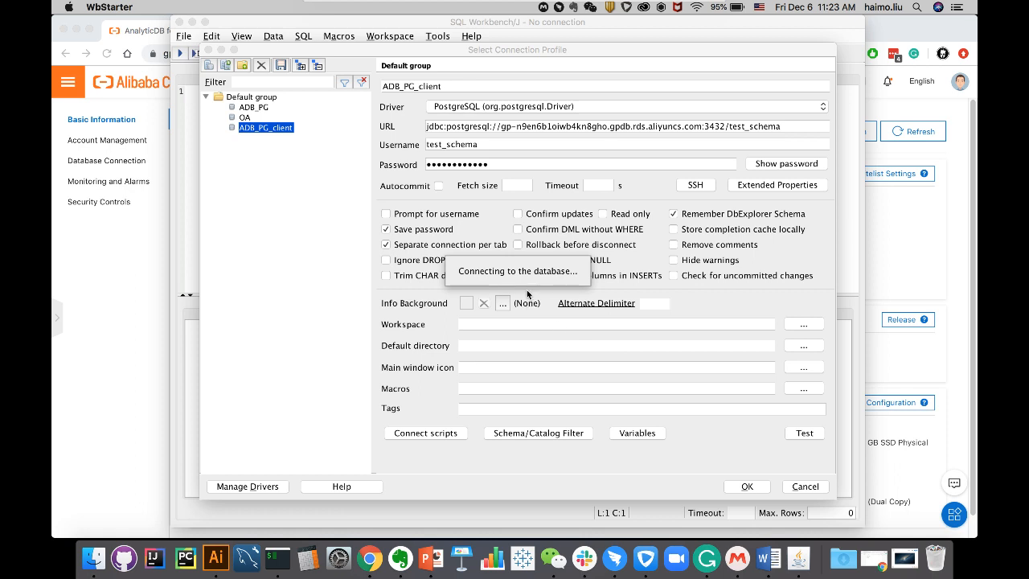
{"action": "mouse_move", "coordinate": [547, 276]}
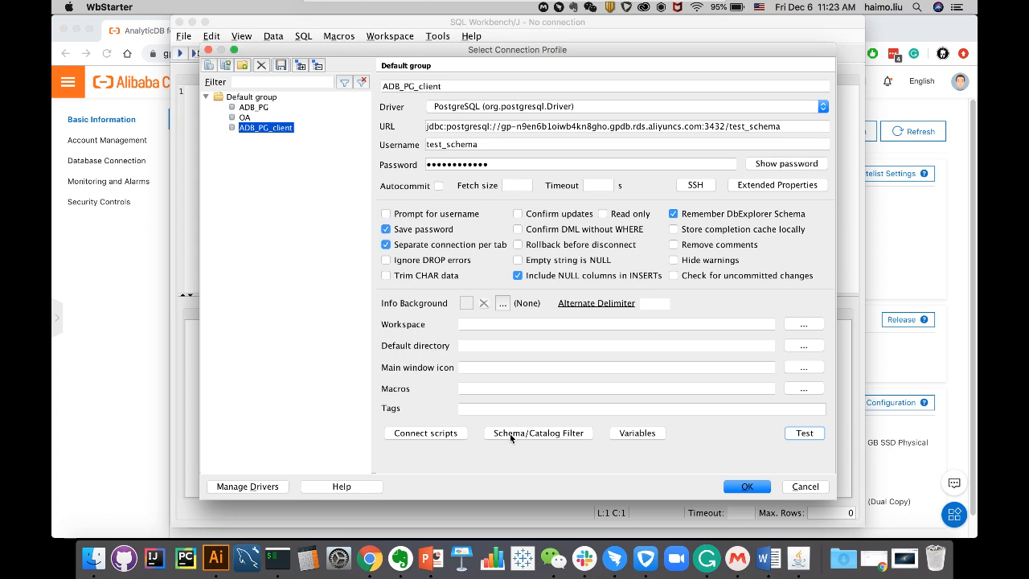
{"action": "mouse_move", "coordinate": [135, 331]}
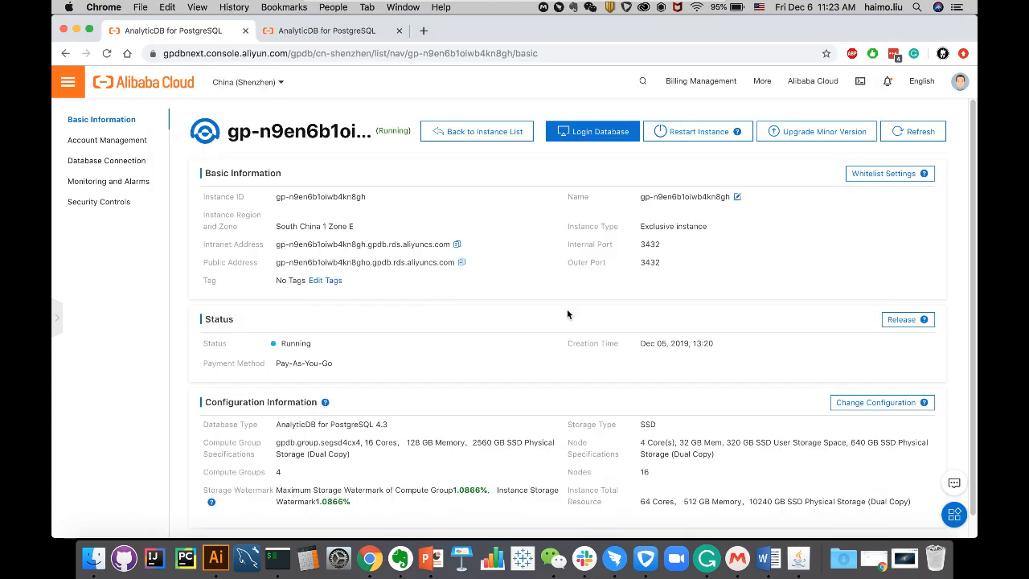
{"action": "mouse_move", "coordinate": [644, 273]}
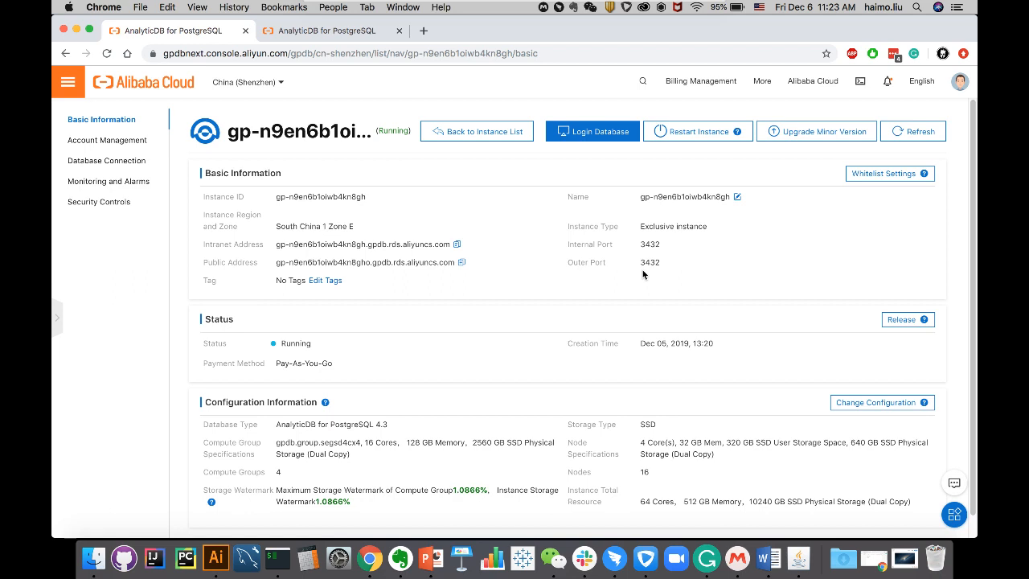
{"action": "left_click", "coordinate": [100, 201]}
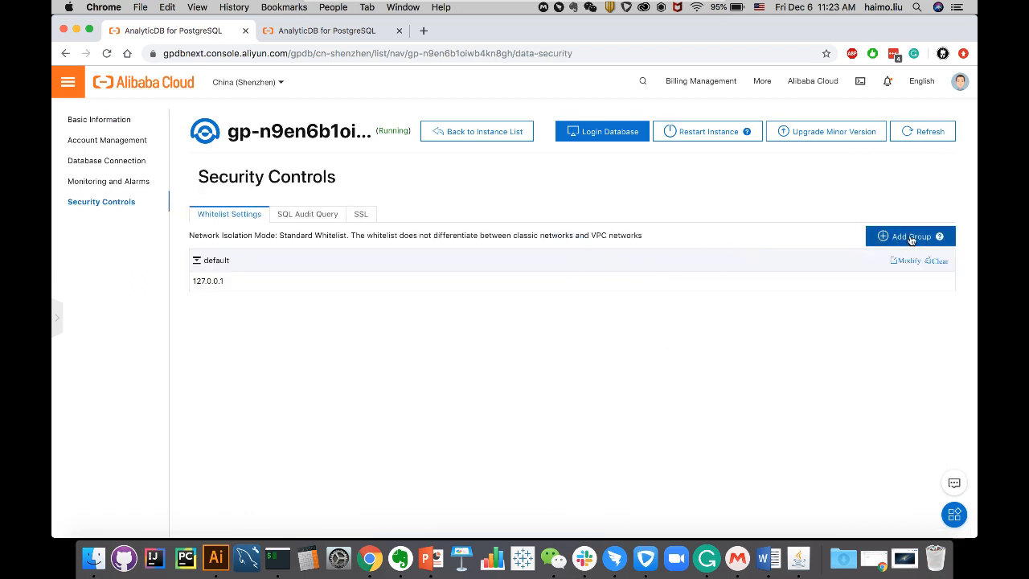
- Create whitelist group 'all' with address range 0.0.0.0/0 and save it
{"action": "left_click", "coordinate": [910, 234]}
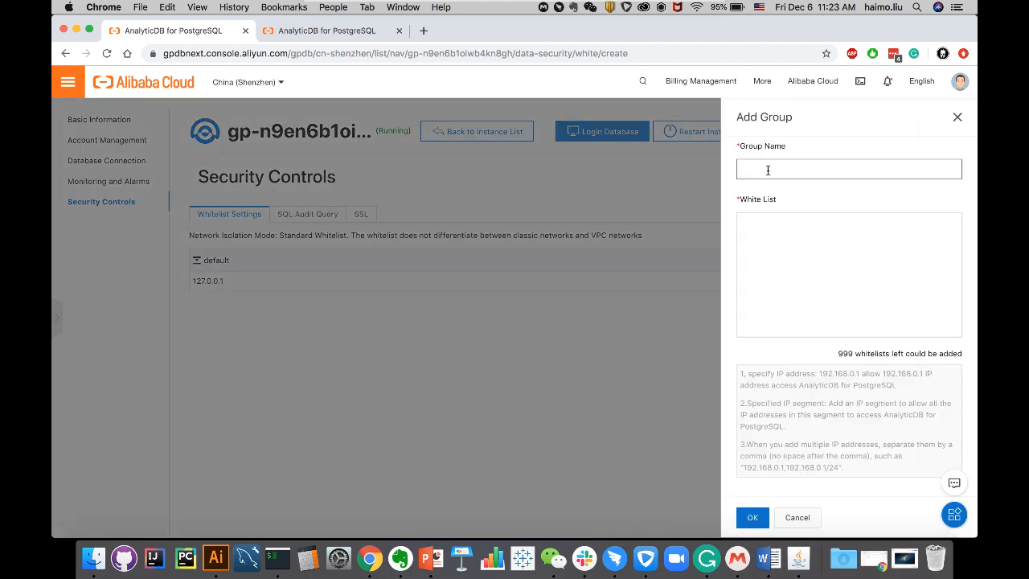
{"action": "type", "text": "all"}
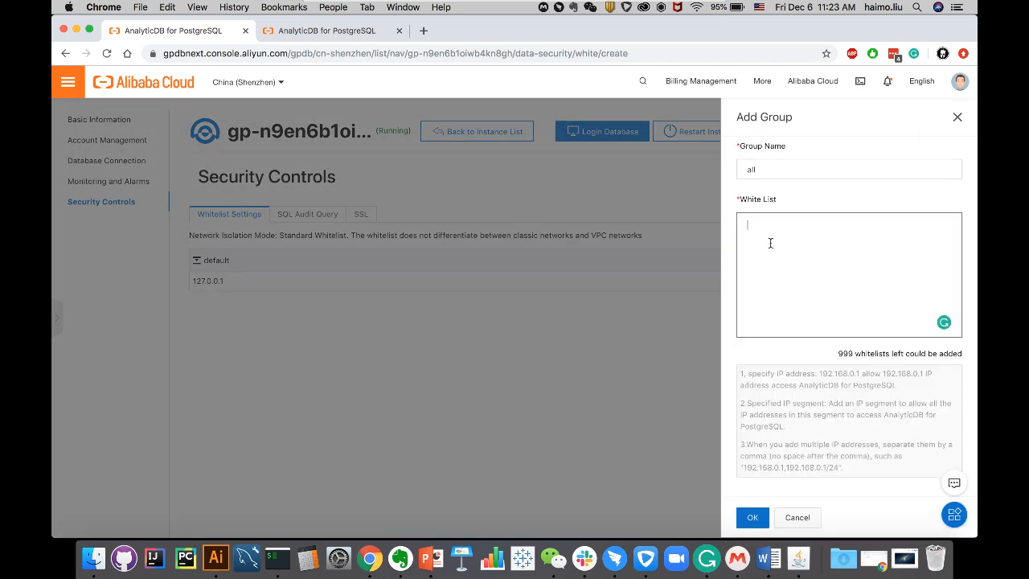
{"action": "type", "text": "0.0.0.0/0"}
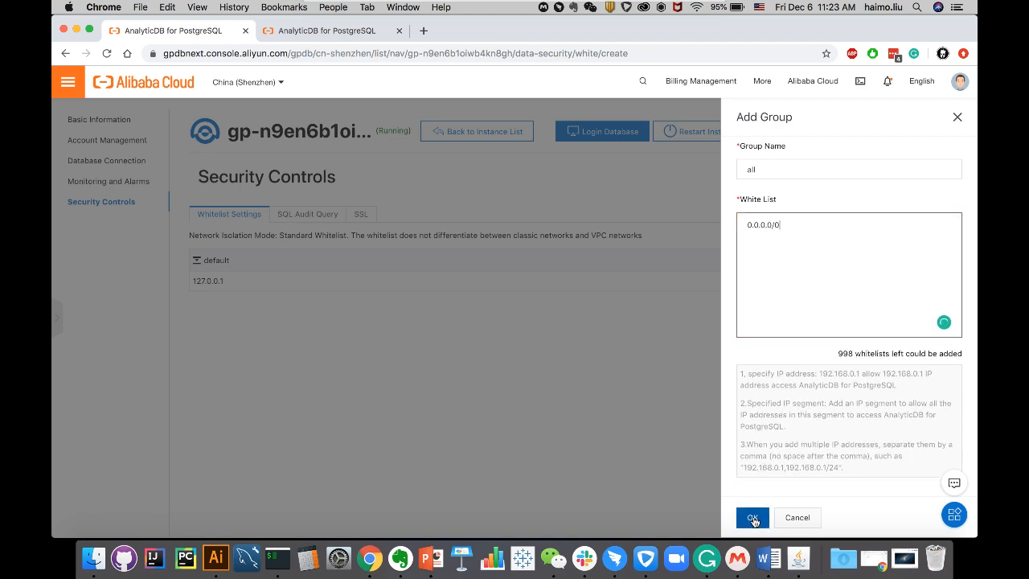
{"action": "left_click", "coordinate": [752, 518]}
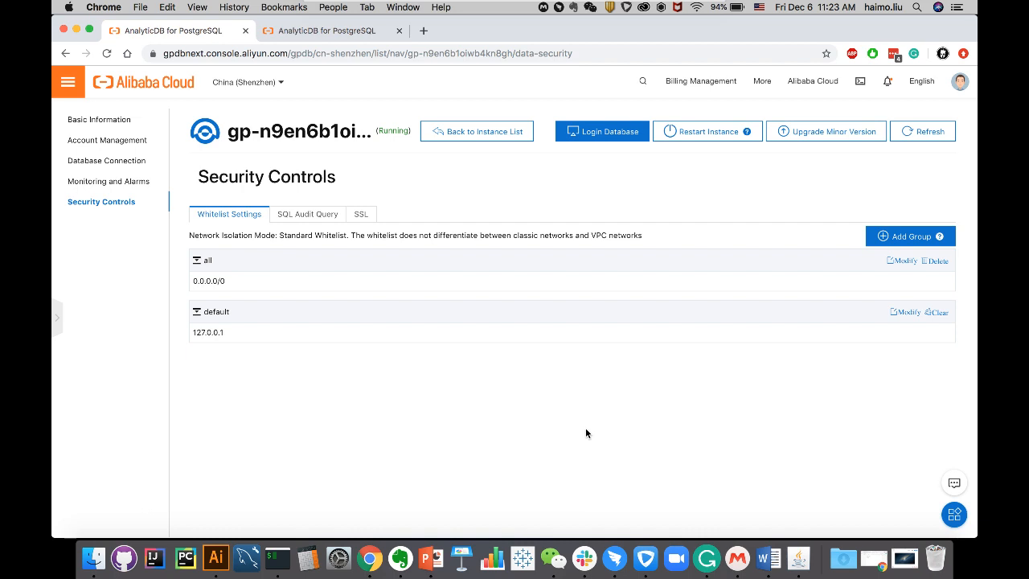
{"action": "mouse_move", "coordinate": [798, 556]}
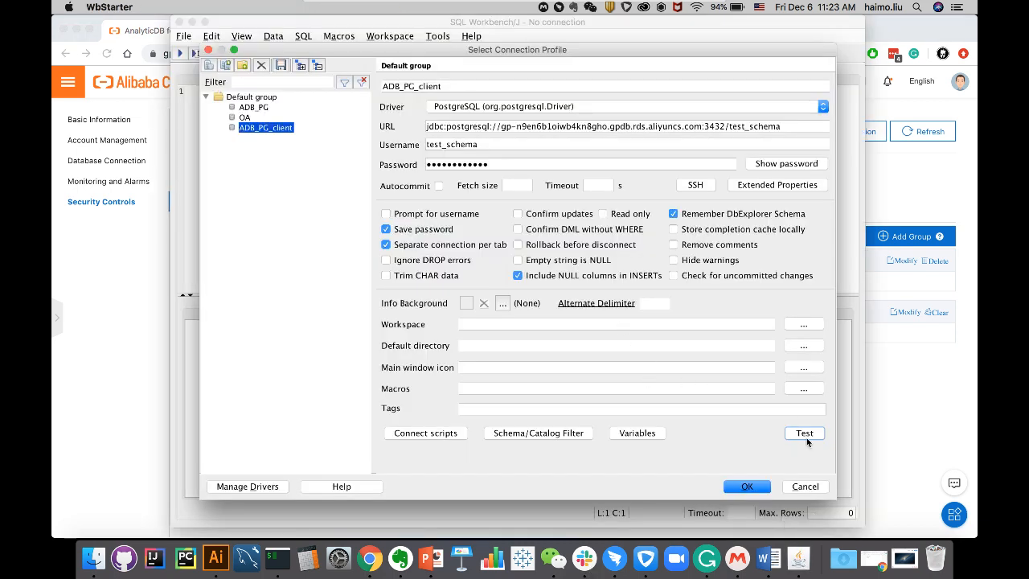
- Test the ADB_PG_client connection and dismiss the password authentication failure message
{"action": "left_click", "coordinate": [804, 433]}
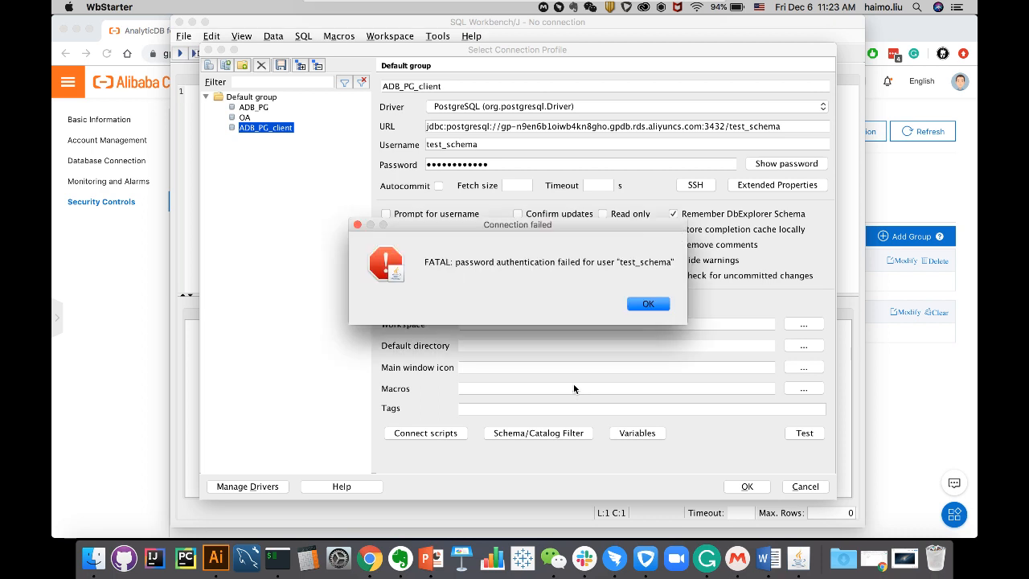
{"action": "mouse_move", "coordinate": [614, 299]}
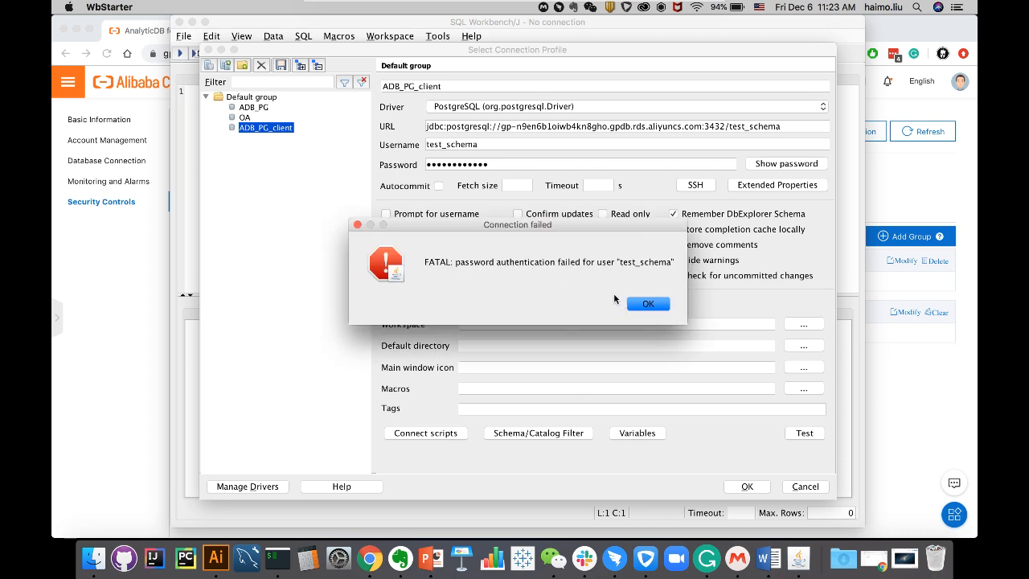
{"action": "left_click", "coordinate": [648, 302]}
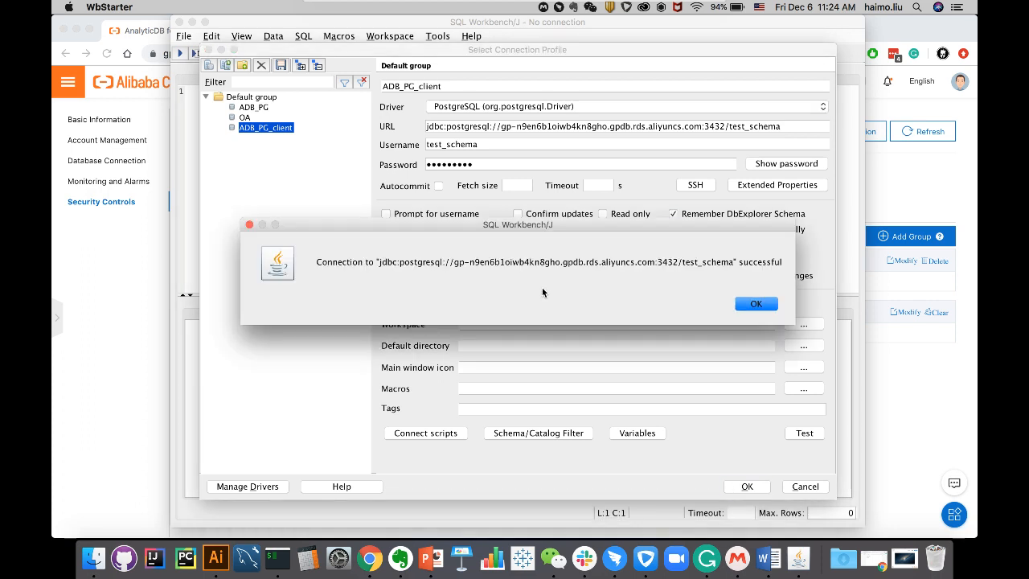
{"action": "mouse_move", "coordinate": [631, 316]}
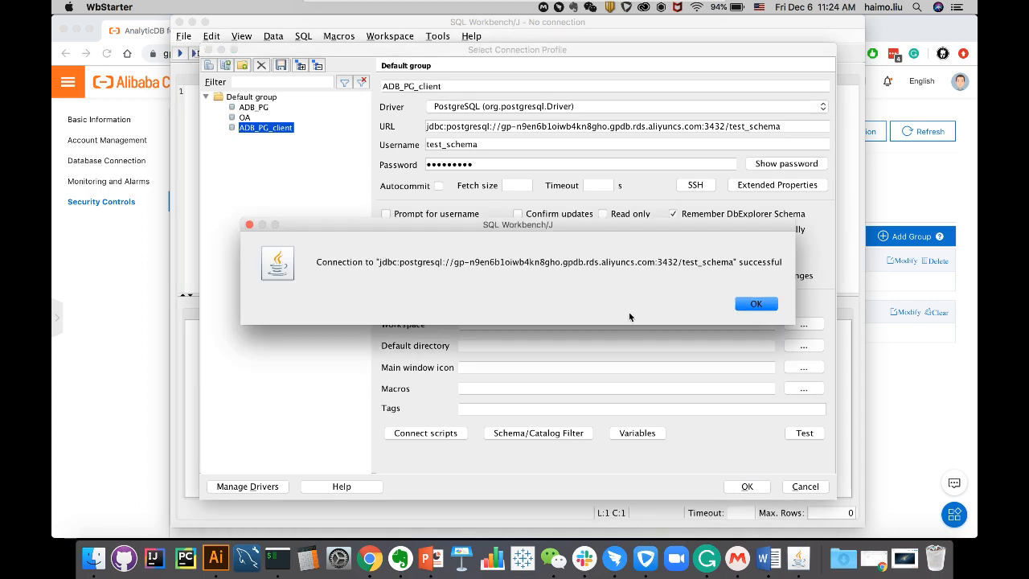
- Acknowledge the successful test and connect with the ADB_PG_client profile
{"action": "left_click", "coordinate": [756, 302]}
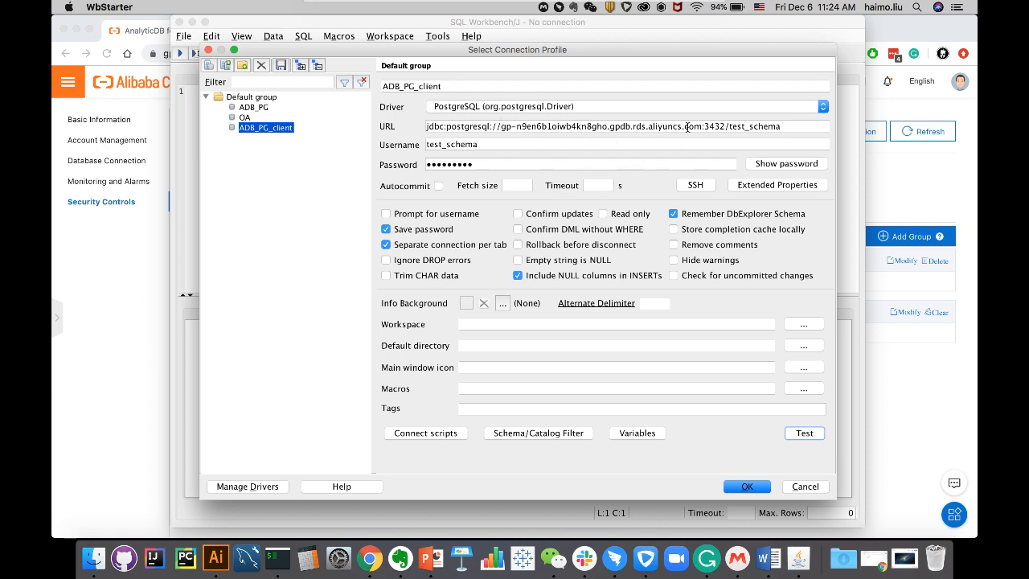
{"action": "mouse_move", "coordinate": [573, 248]}
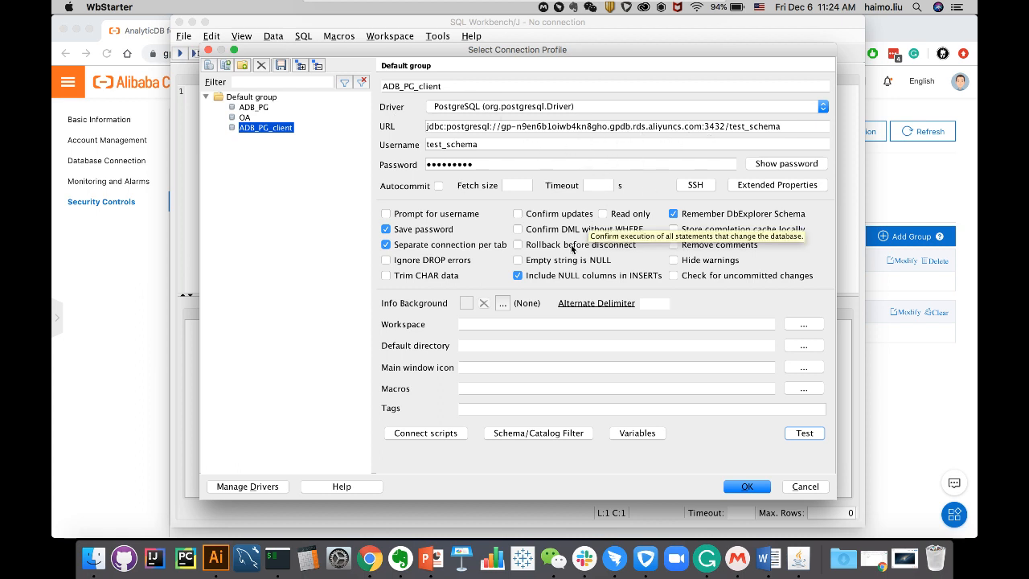
{"action": "mouse_move", "coordinate": [637, 473]}
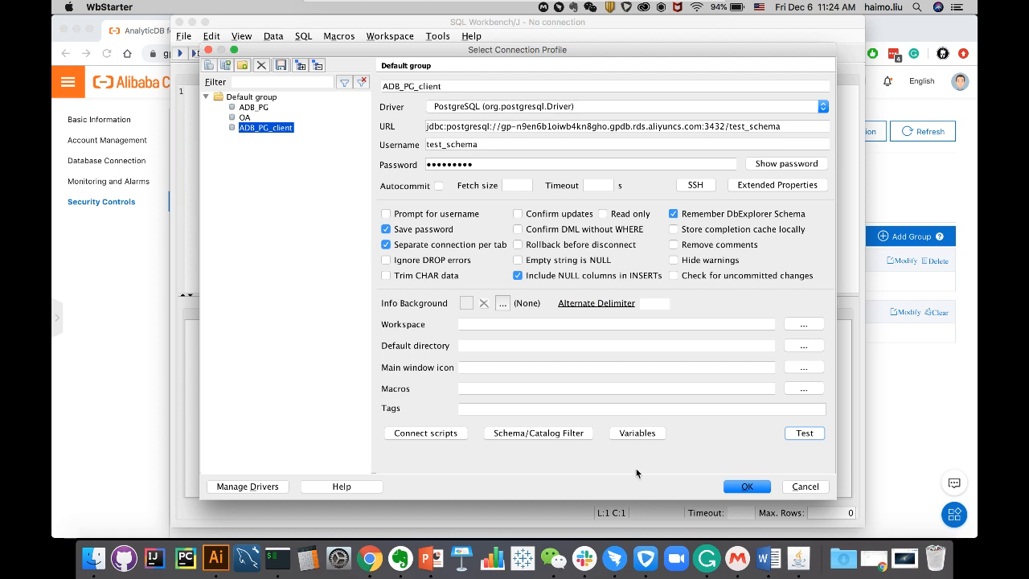
{"action": "left_click", "coordinate": [746, 486]}
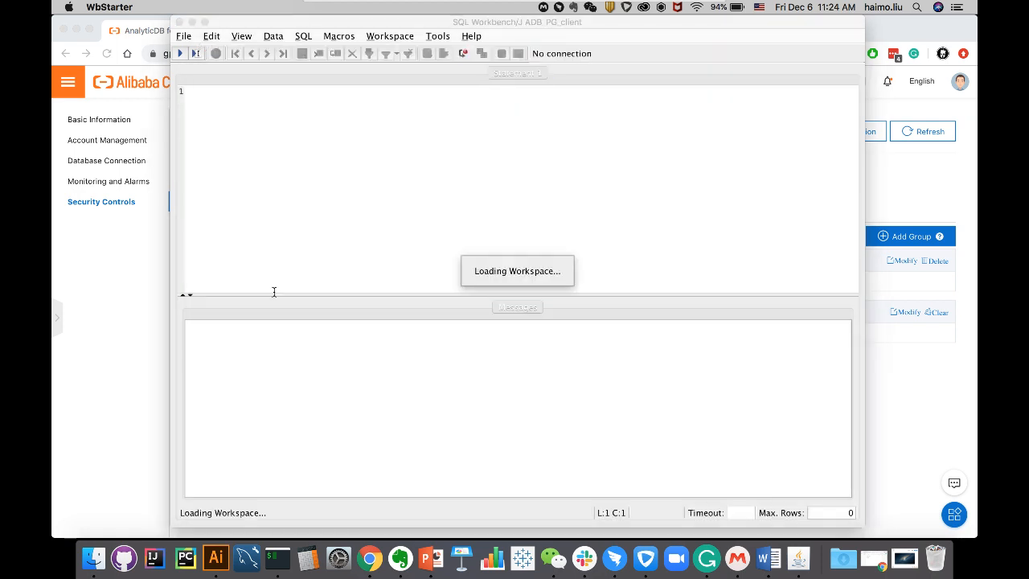